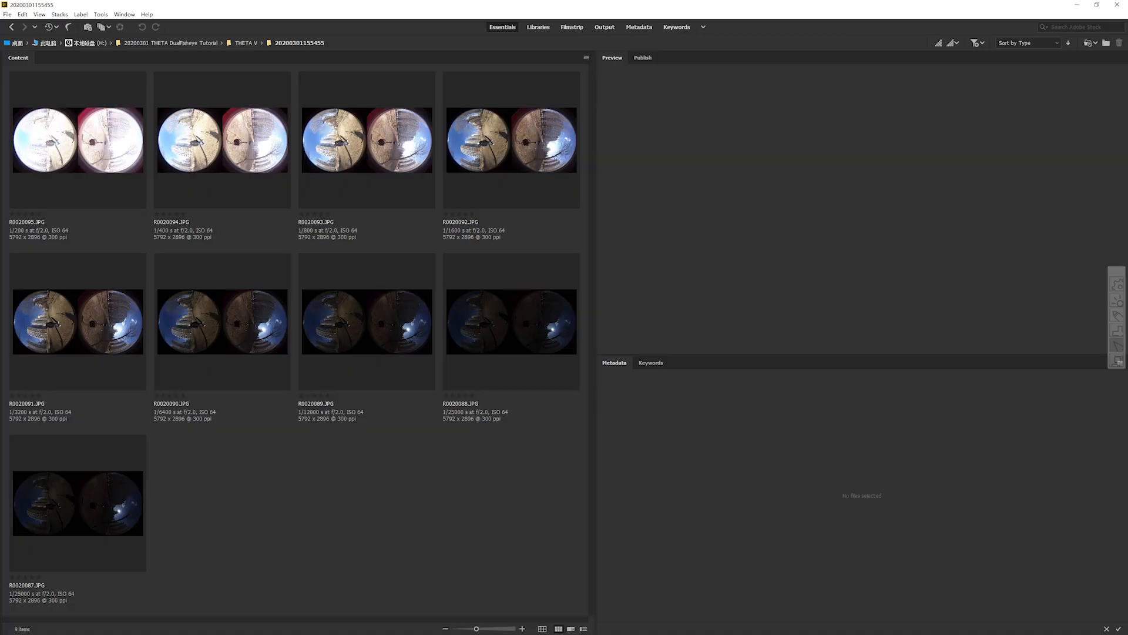
- Preview the brackets, including the darkest R0020087 and R0020089, before merging
{"action": "left_click", "coordinate": [78, 502]}
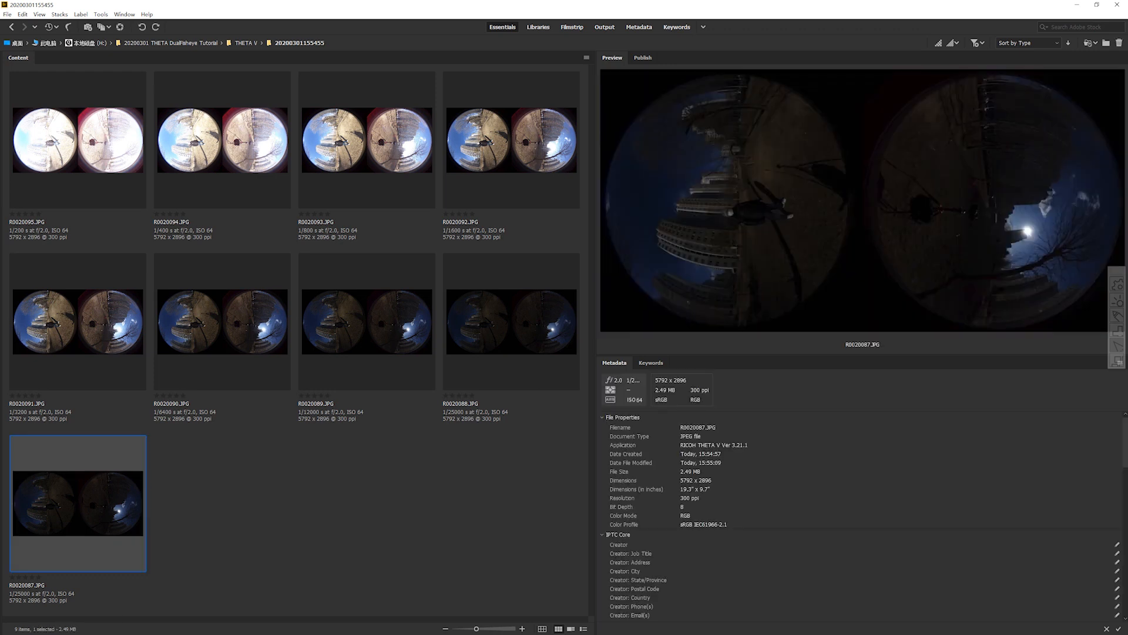
{"action": "left_click", "coordinate": [367, 322]}
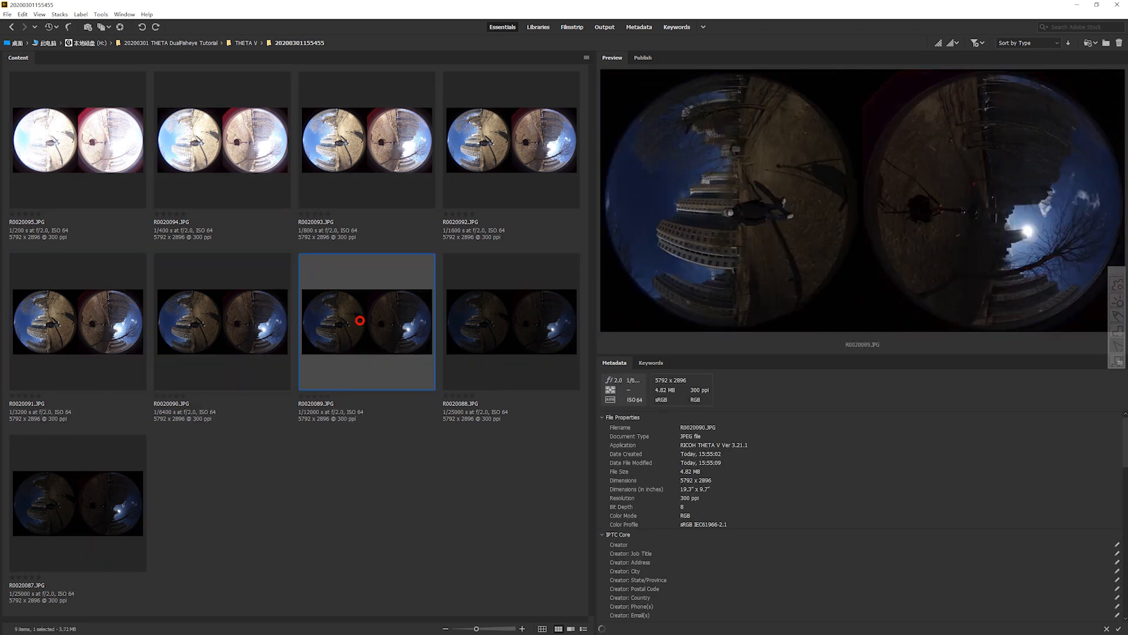
{"action": "left_click", "coordinate": [366, 140]}
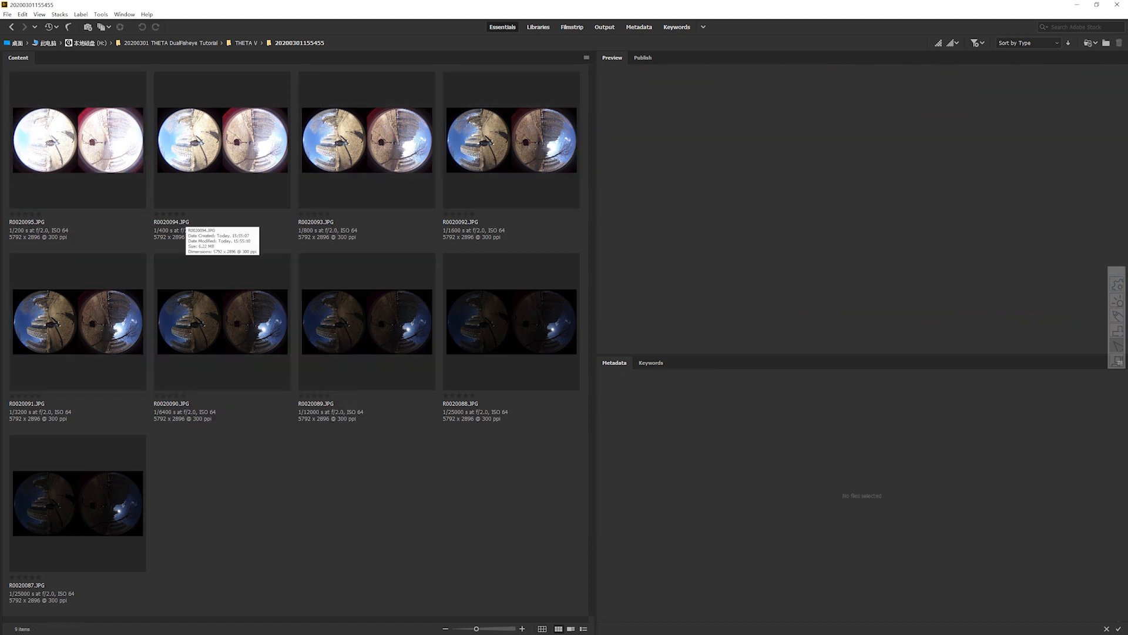
{"action": "left_click", "coordinate": [223, 140]}
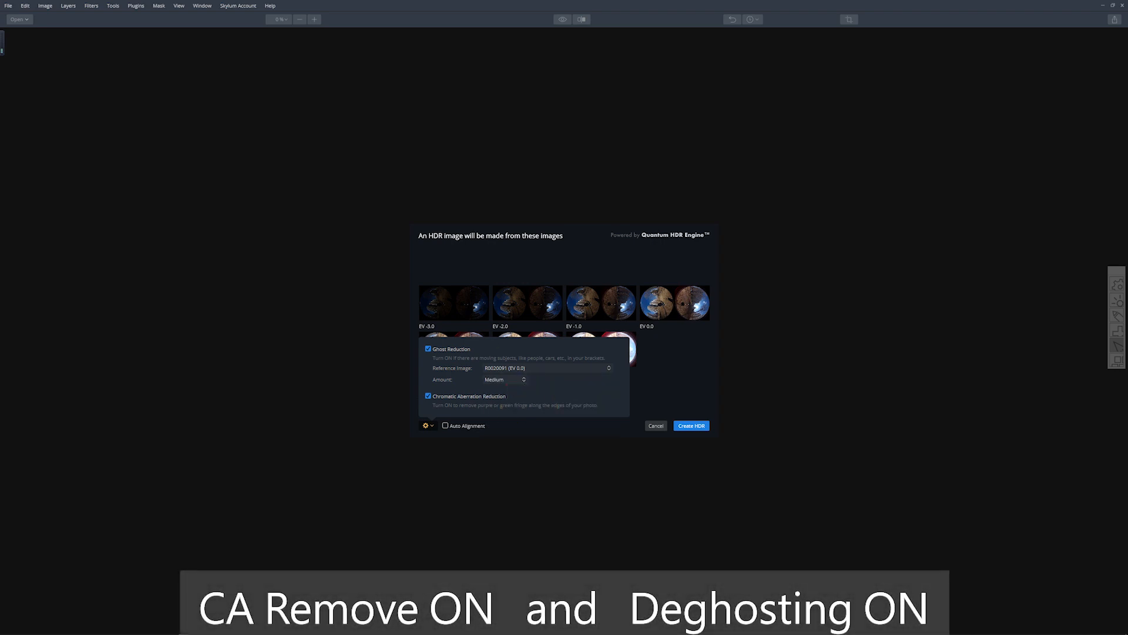
- Merge the brackets into an HDR image and confirm the destination folder for the file
{"action": "left_click", "coordinate": [690, 426]}
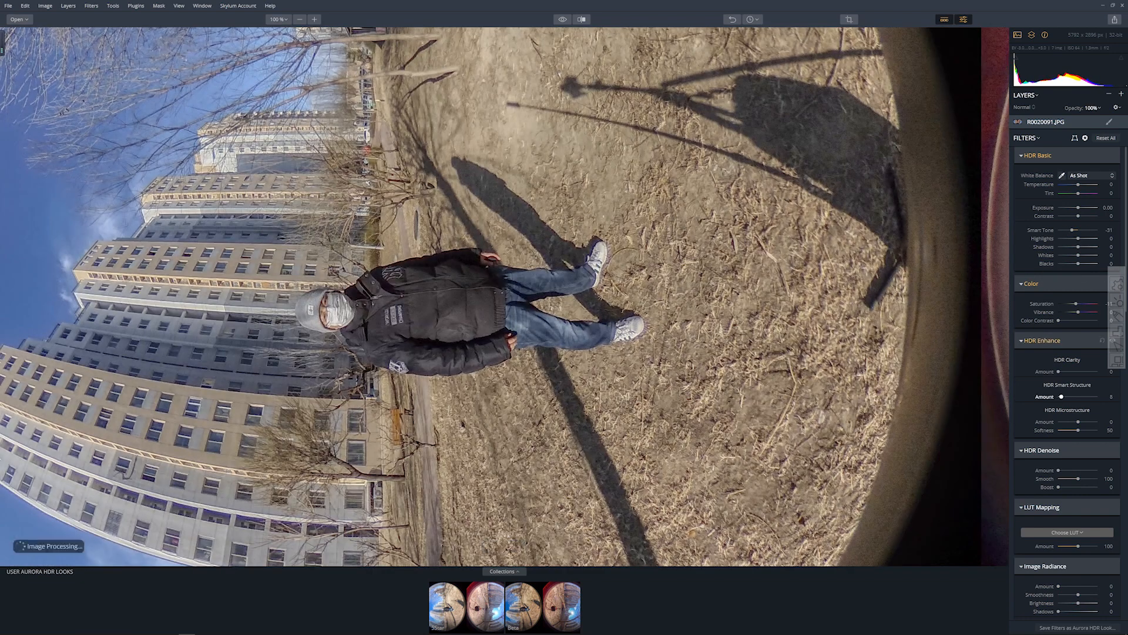
{"action": "left_click_drag", "start_coordinate": [1061, 470], "coordinate": [1079, 471]}
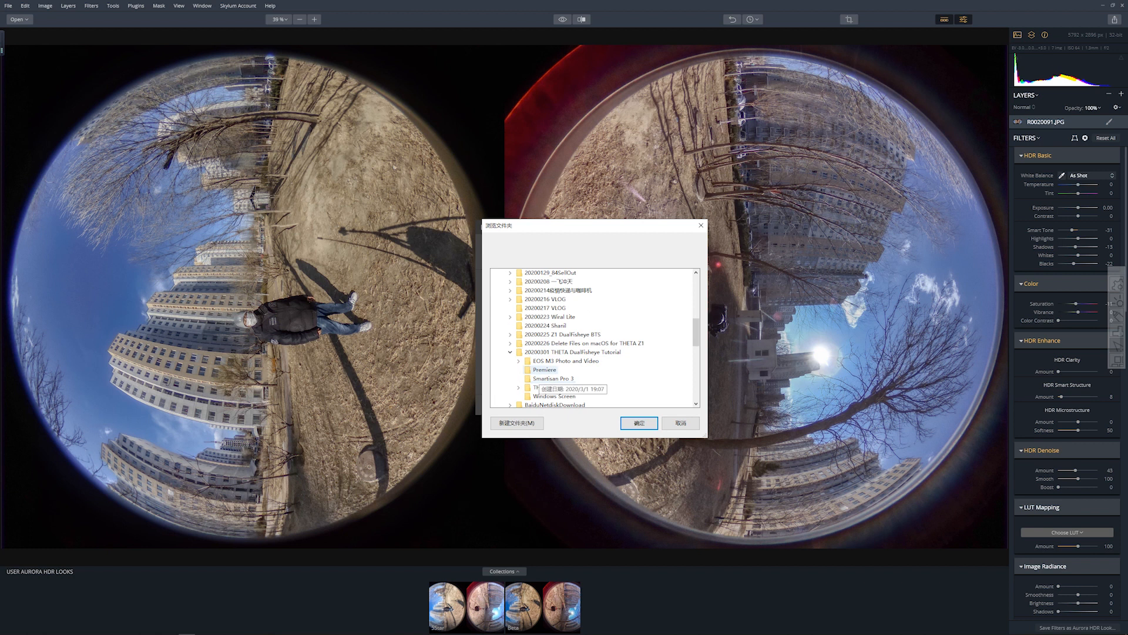
{"action": "left_click", "coordinate": [637, 423]}
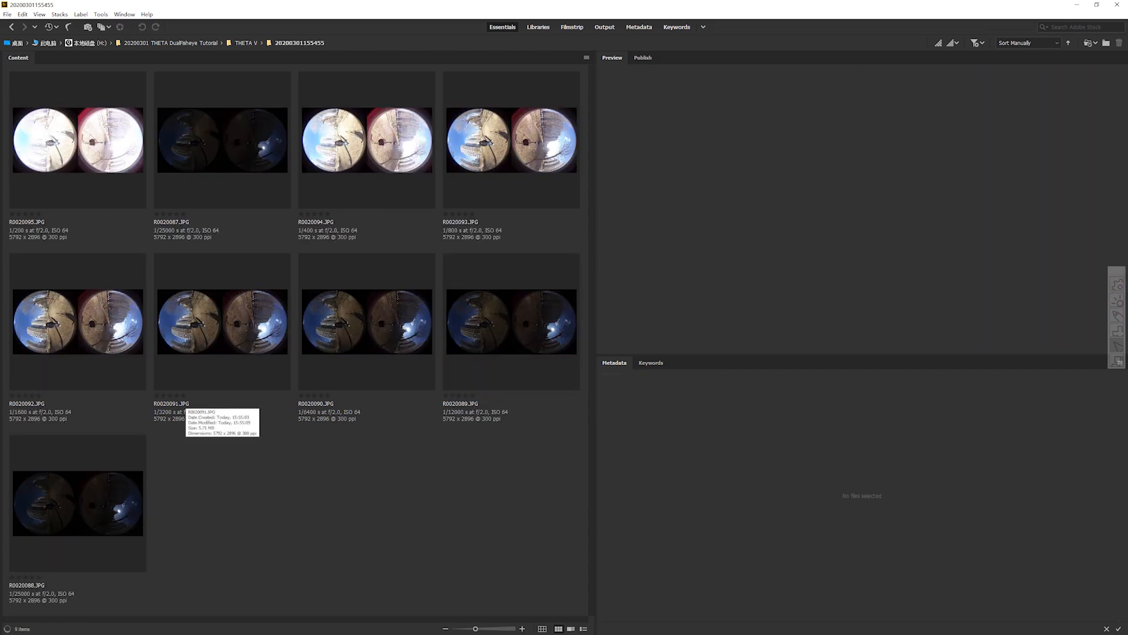
- Replace the template's source image with HDR_R0020091.tif for JPEG panorama output
{"action": "left_click", "coordinate": [222, 502]}
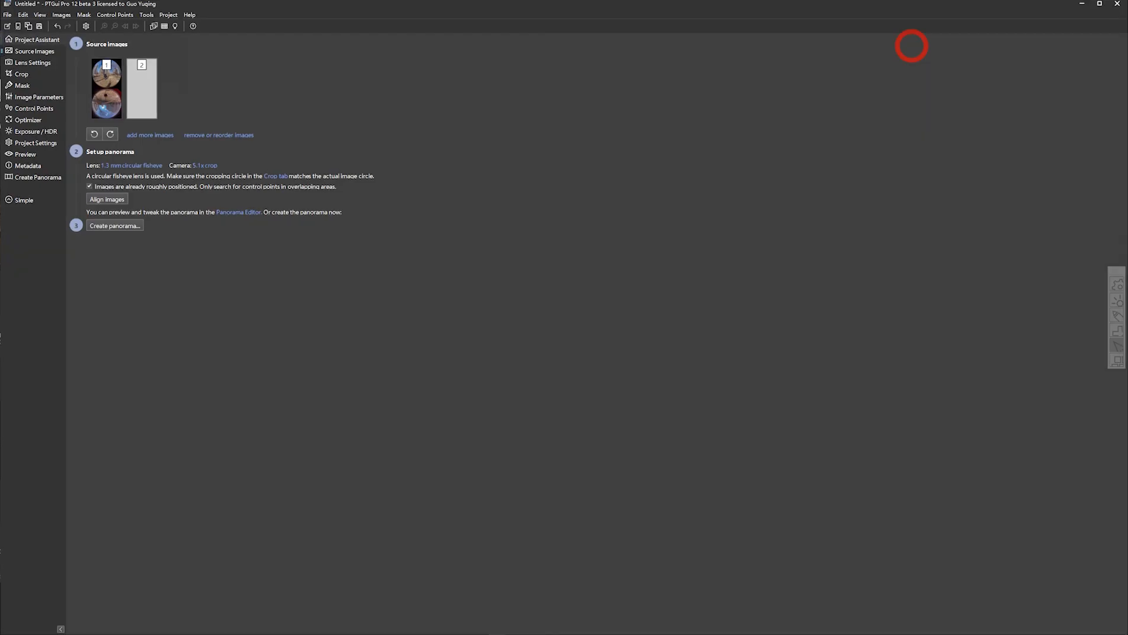
{"action": "left_click", "coordinate": [238, 211]}
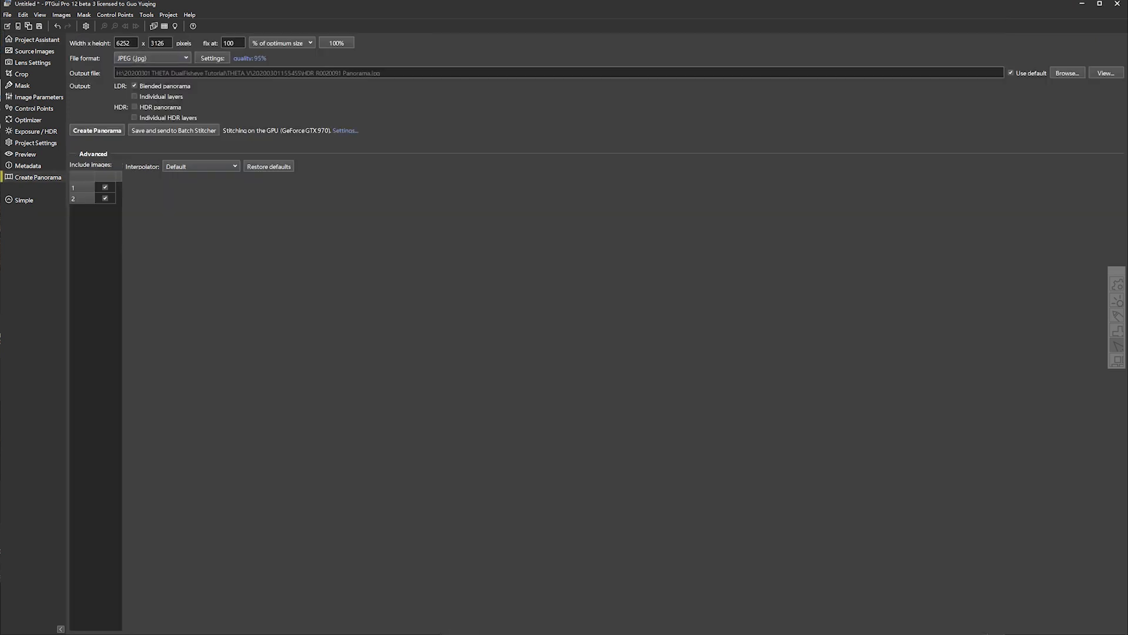
{"action": "left_click", "coordinate": [97, 131]}
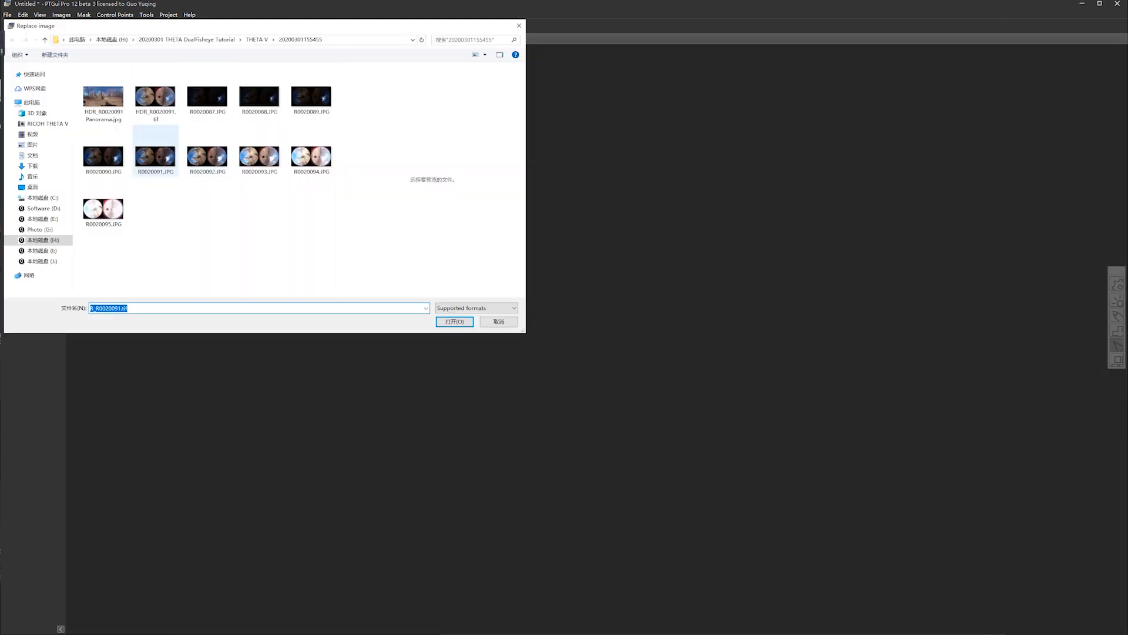
{"action": "left_click", "coordinate": [454, 321]}
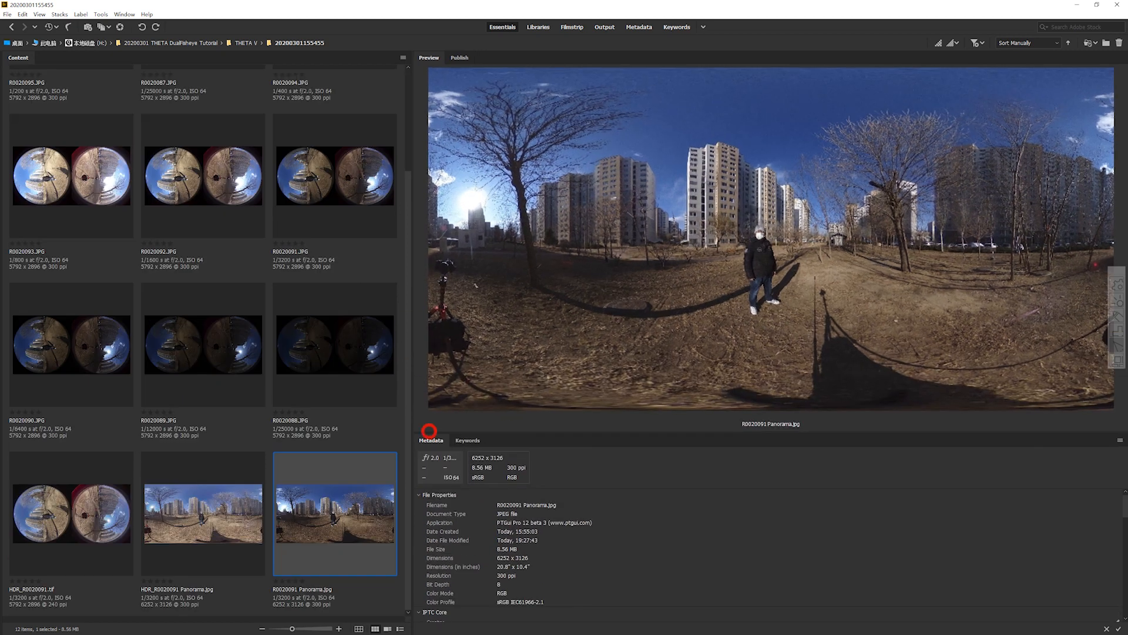
- Preview HDR_R0020091 Panorama.jpg against the non-HDR R0020091 Panorama.jpg
{"action": "left_click", "coordinate": [204, 512]}
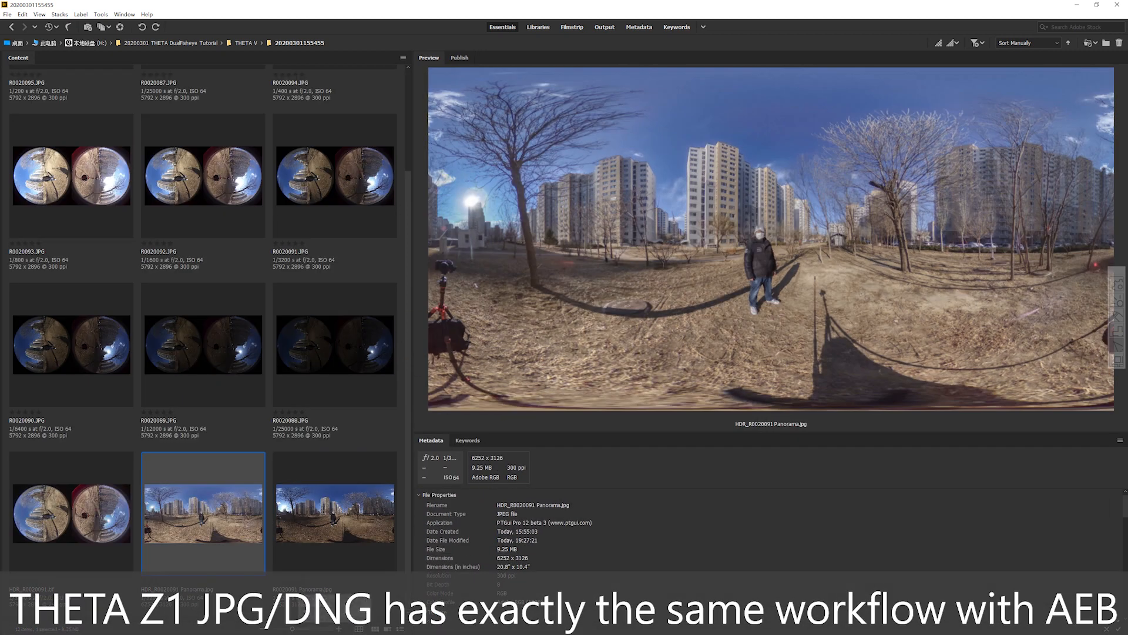
{"action": "left_click", "coordinate": [335, 512]}
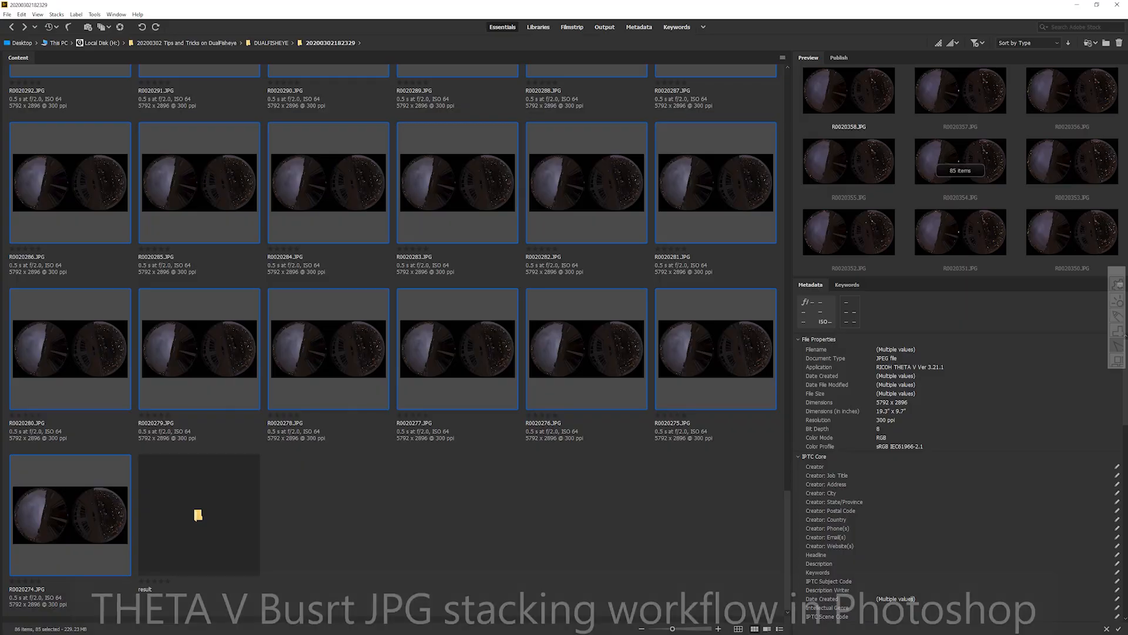
{"action": "mouse_move", "coordinate": [293, 470]}
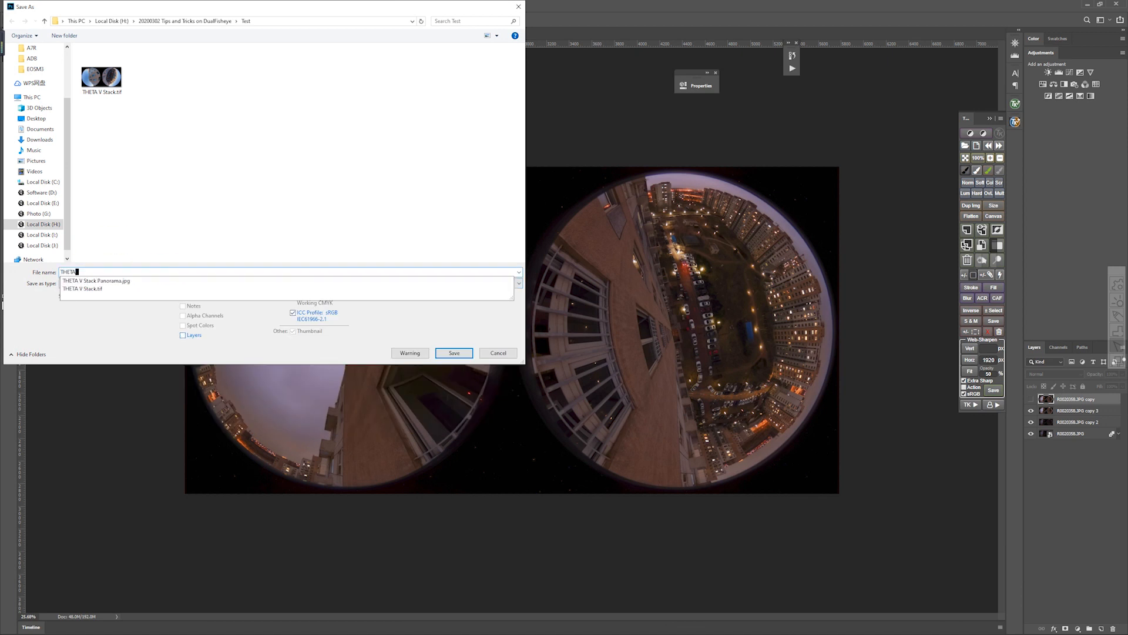
- Save the stacked night image into the Test folder as THETA V Night.tif
{"action": "left_click", "coordinate": [453, 353]}
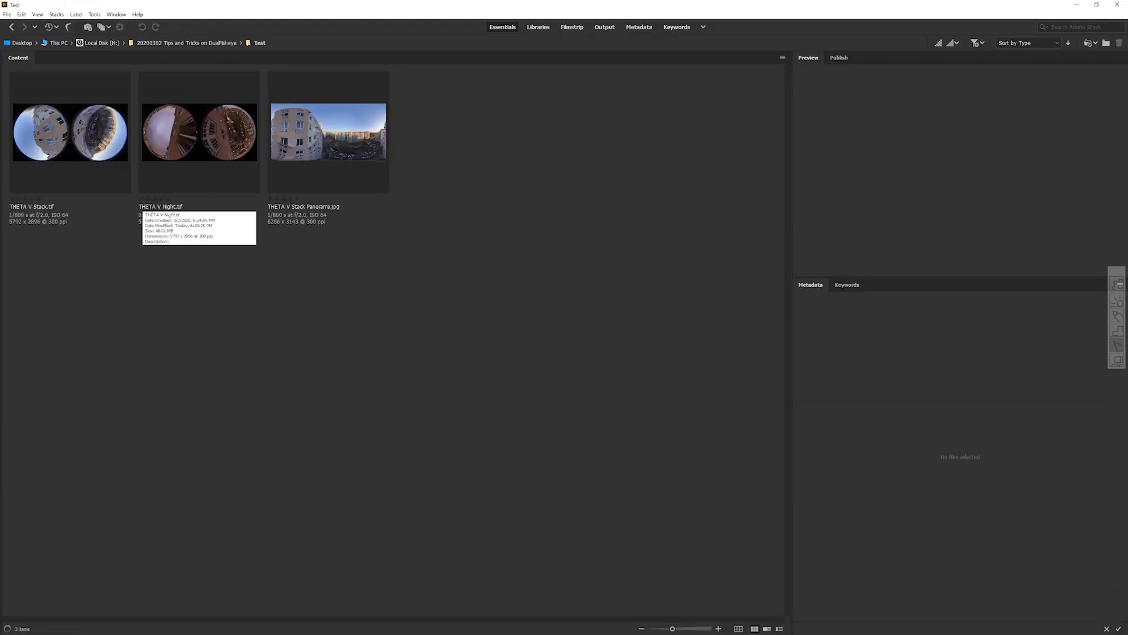
- Load the stacked night TIFF into the Project Assistant and preview it in the Panorama Editor
{"action": "left_click", "coordinate": [200, 132]}
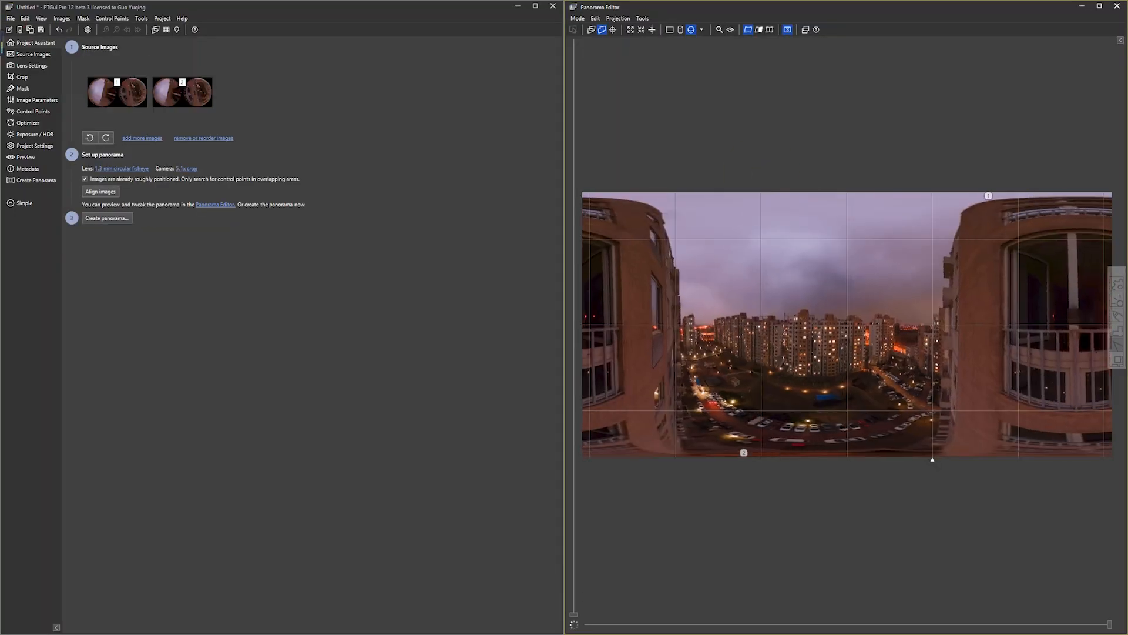
{"action": "left_click", "coordinate": [36, 180]}
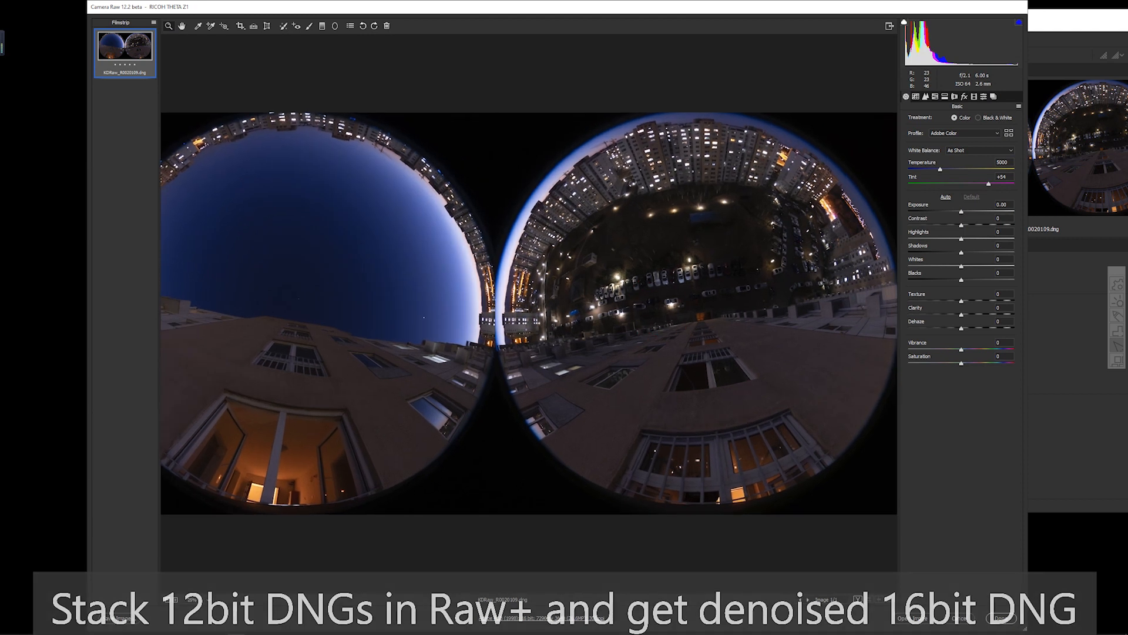
- Apply Auto tone correction to the stacked HDRaw DNG in the Basic panel
{"action": "left_click", "coordinate": [945, 196]}
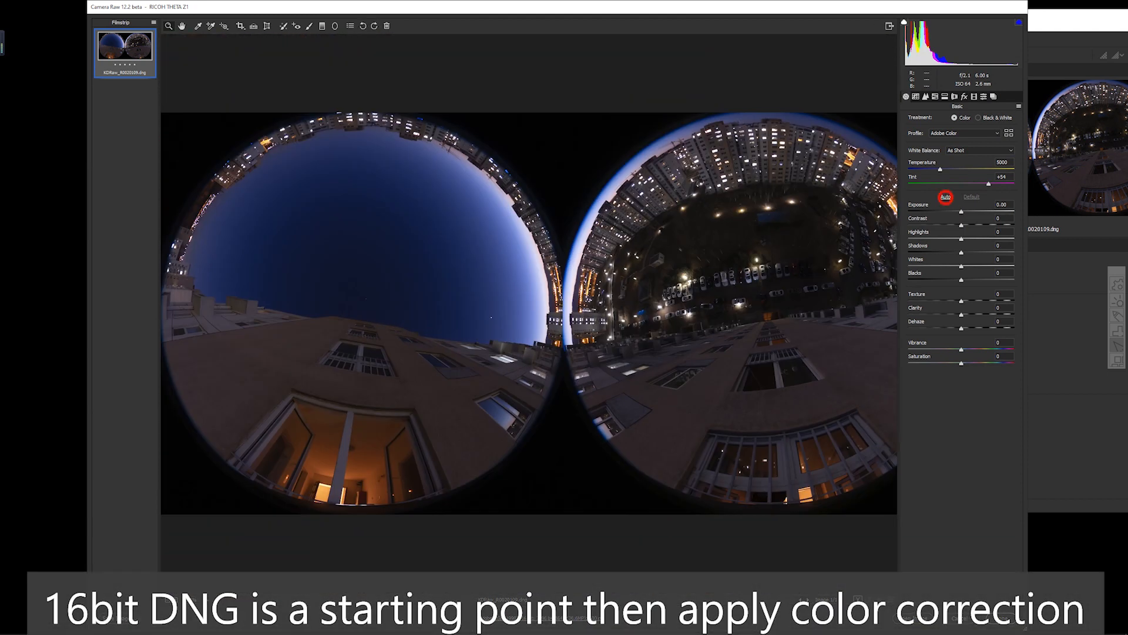
{"action": "left_click", "coordinate": [945, 196]}
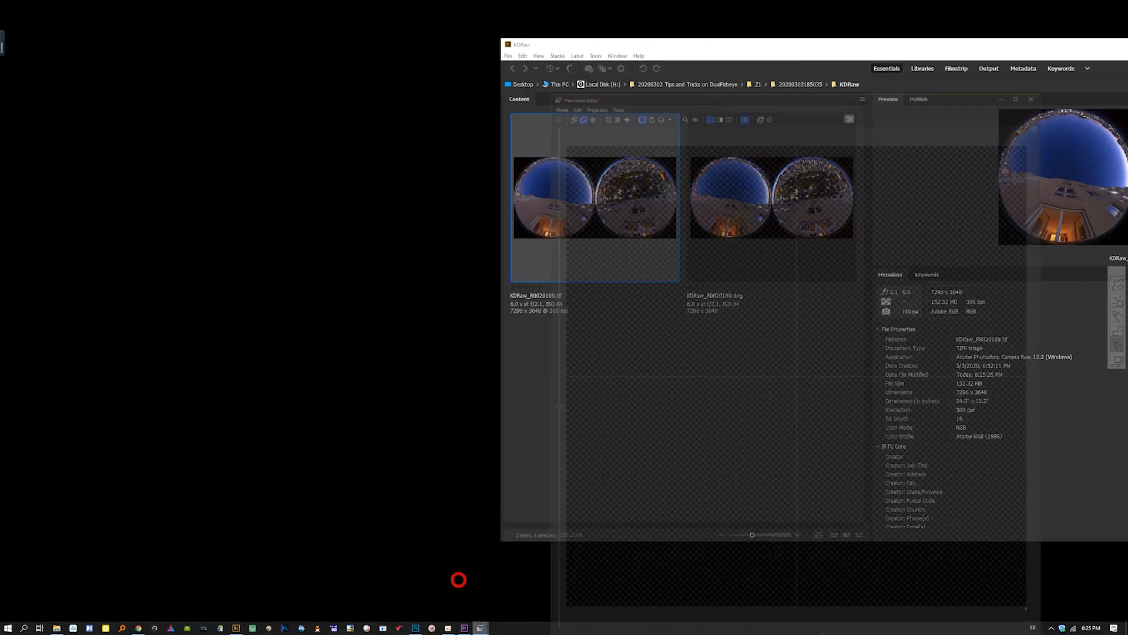
- Load KDRaw_R0020109.tif and preview it as an equirectangular panorama
{"action": "left_click", "coordinate": [100, 201]}
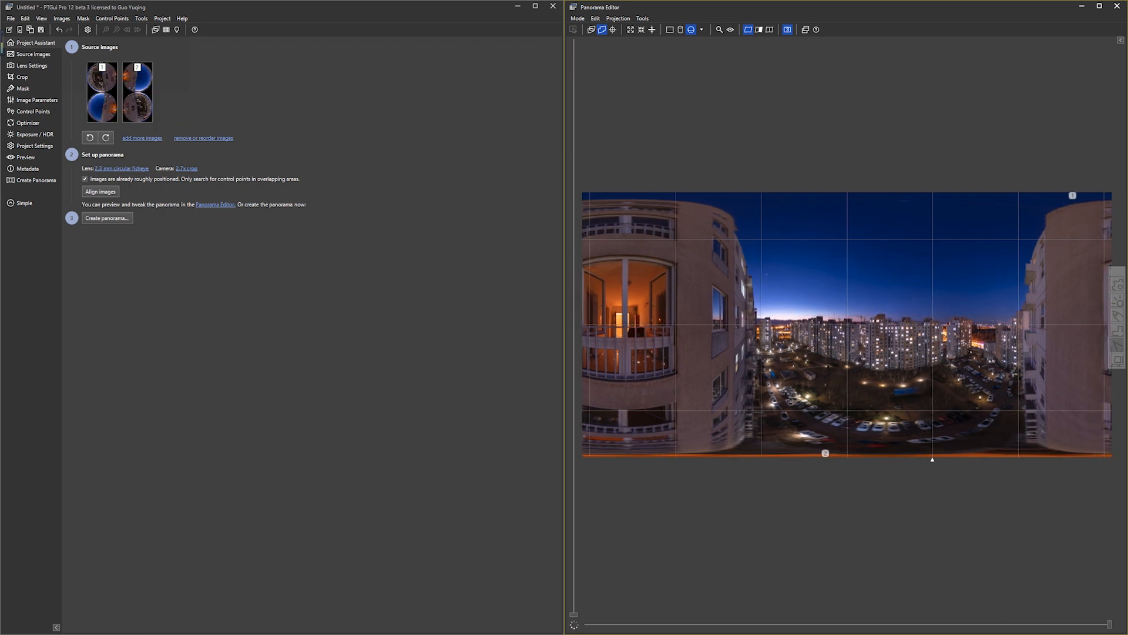
{"action": "left_click", "coordinate": [107, 219]}
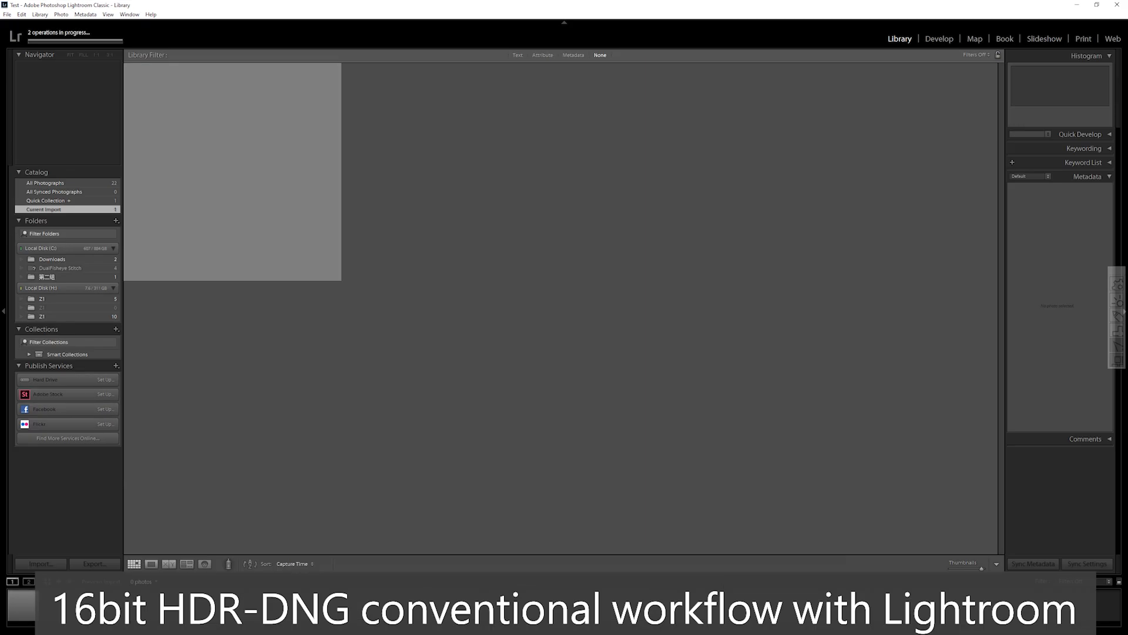
- Adjust the taxi-interior HDR DNG's tone in Develop and send it to RICOH THETA Stitcher.exe
{"action": "left_click", "coordinate": [939, 37]}
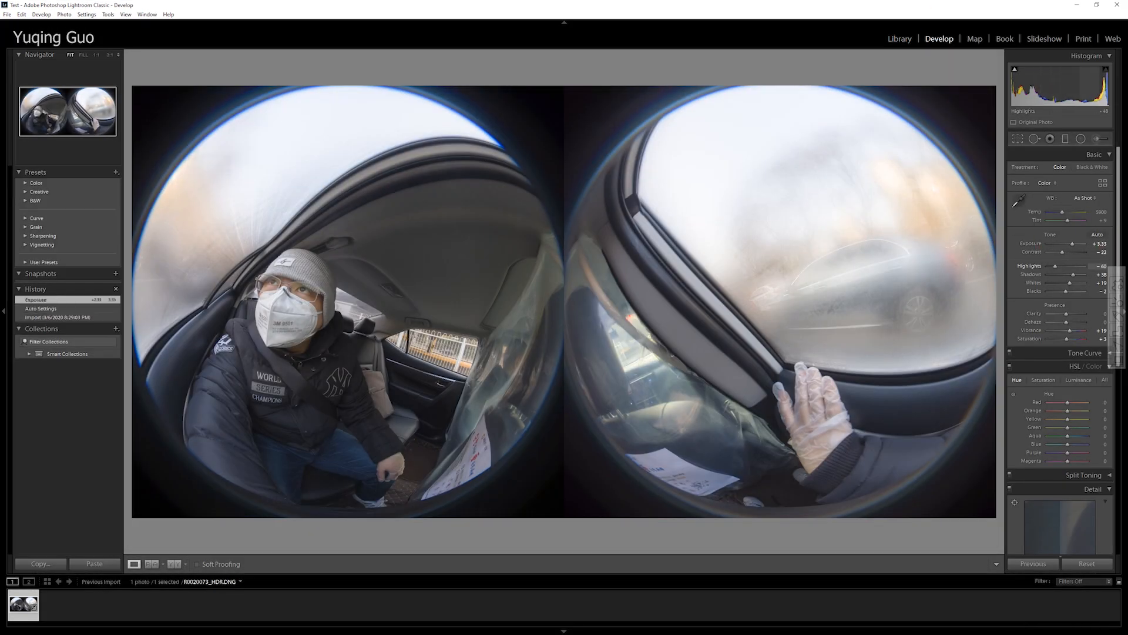
{"action": "left_click_drag", "start_coordinate": [1065, 266], "coordinate": [1051, 266]}
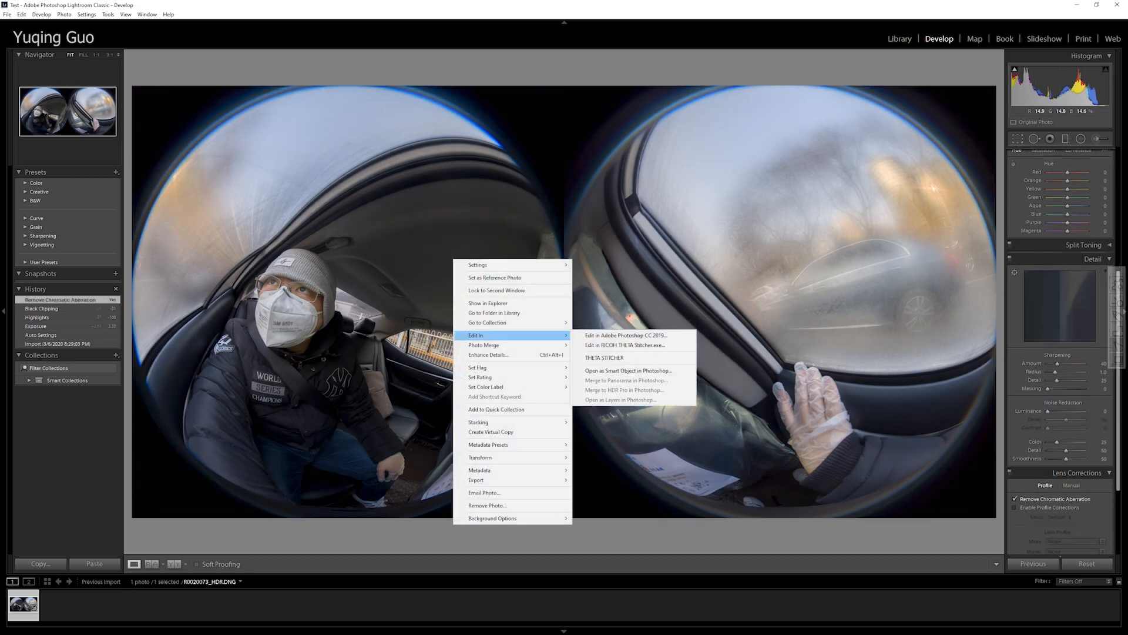
{"action": "left_click", "coordinate": [626, 335]}
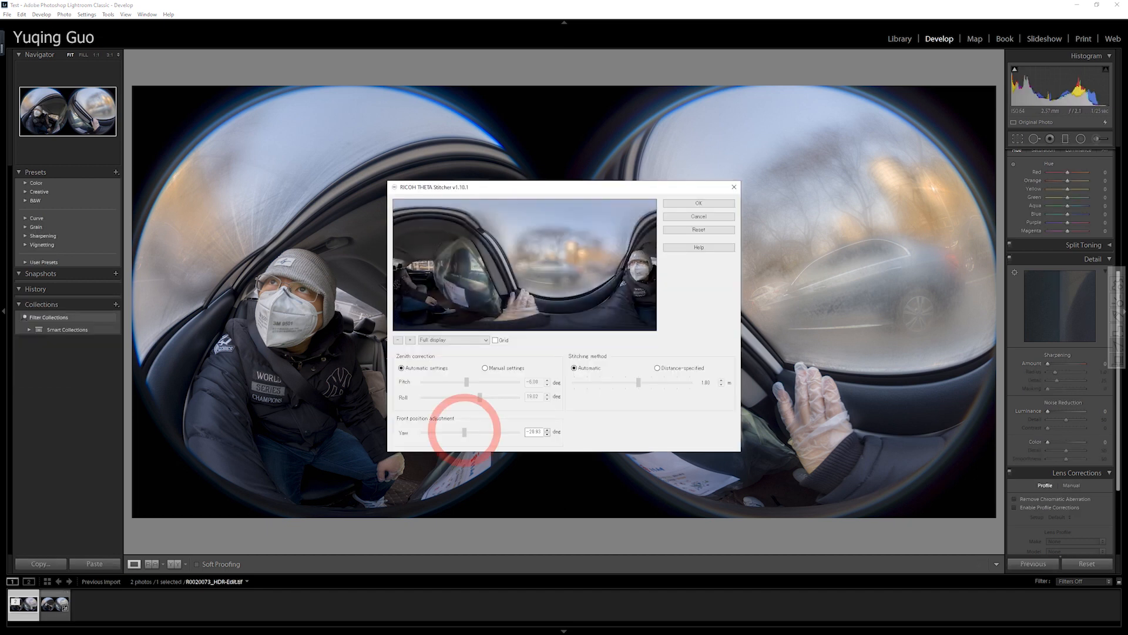
- Set Front position Yaw to about -150 with manual zenith correction and confirm
{"action": "left_click_drag", "start_coordinate": [465, 431], "coordinate": [434, 432]}
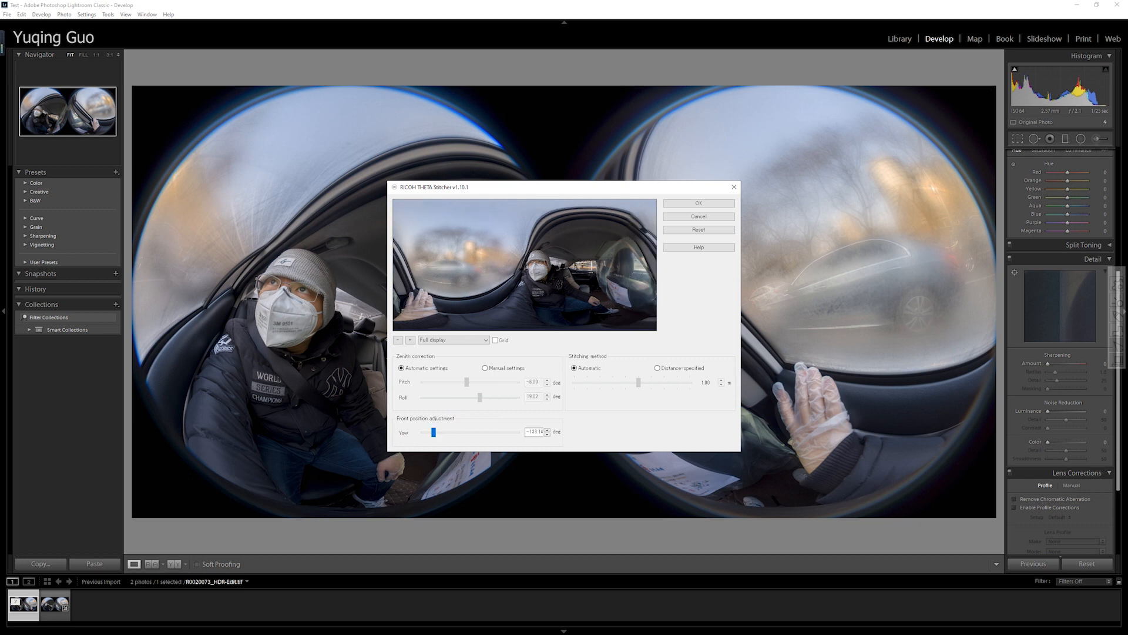
{"action": "left_click", "coordinate": [485, 368]}
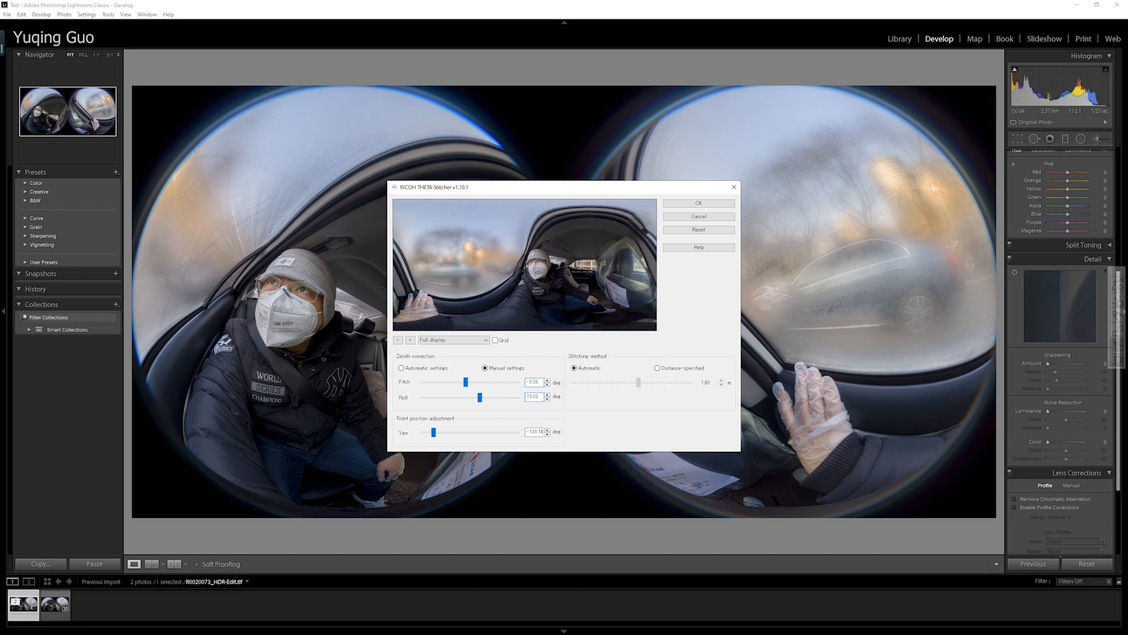
{"action": "left_click", "coordinate": [696, 204]}
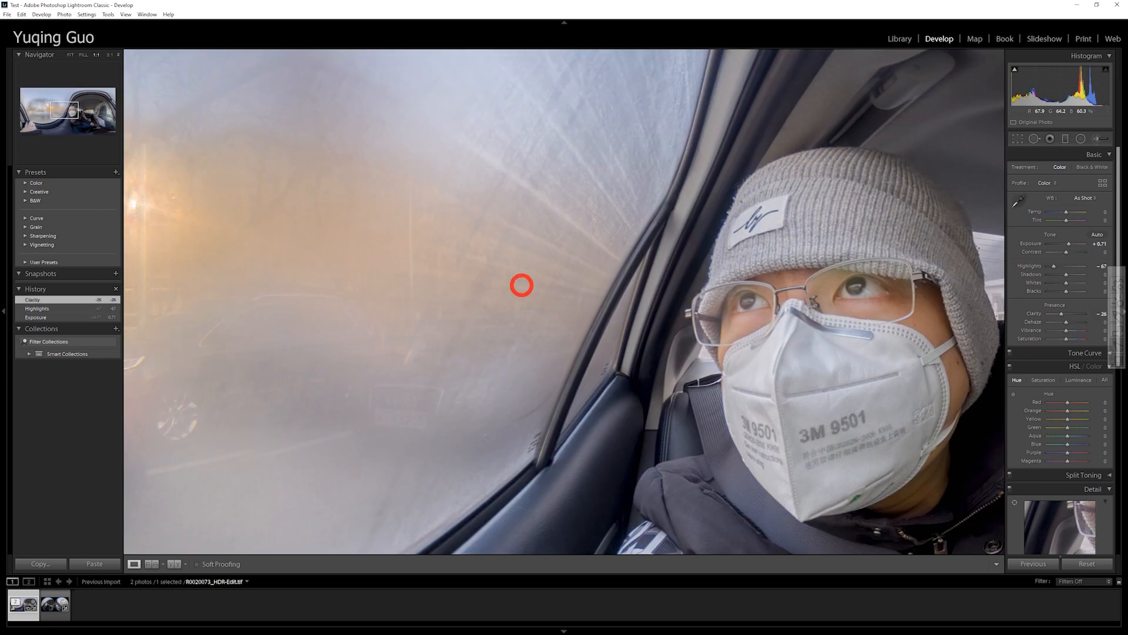
- Return to the stitched taxi panorama in Lightroom for Basic-panel toning
{"action": "left_click", "coordinate": [76, 55]}
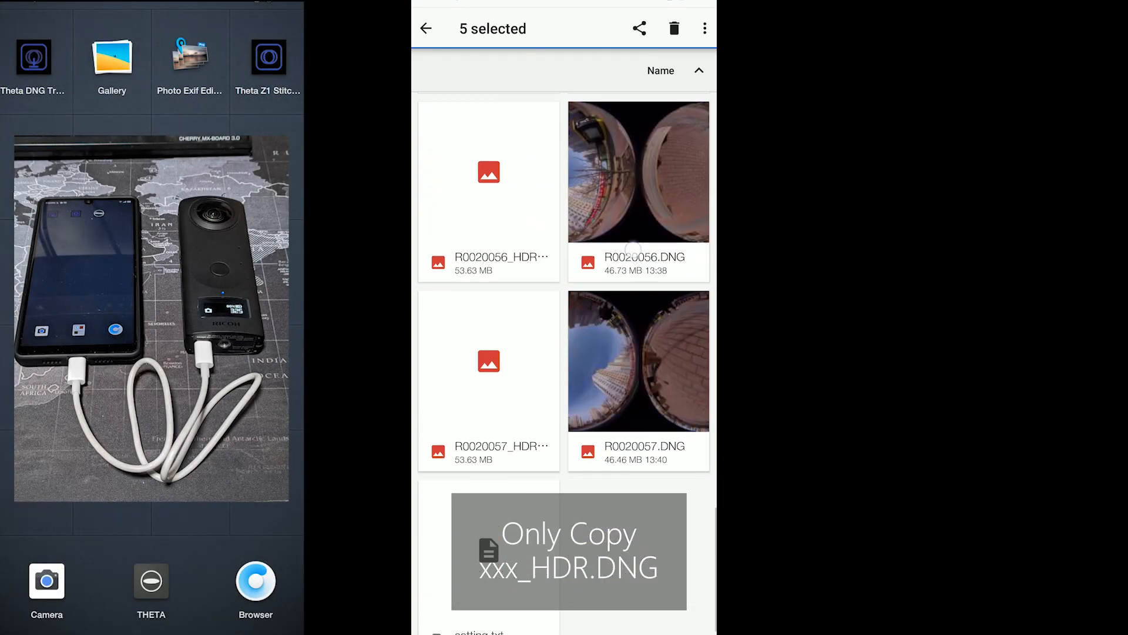
- Add the remaining DNG and its matching _HDR.DNG to complete the six-file selection
{"action": "left_click", "coordinate": [489, 382]}
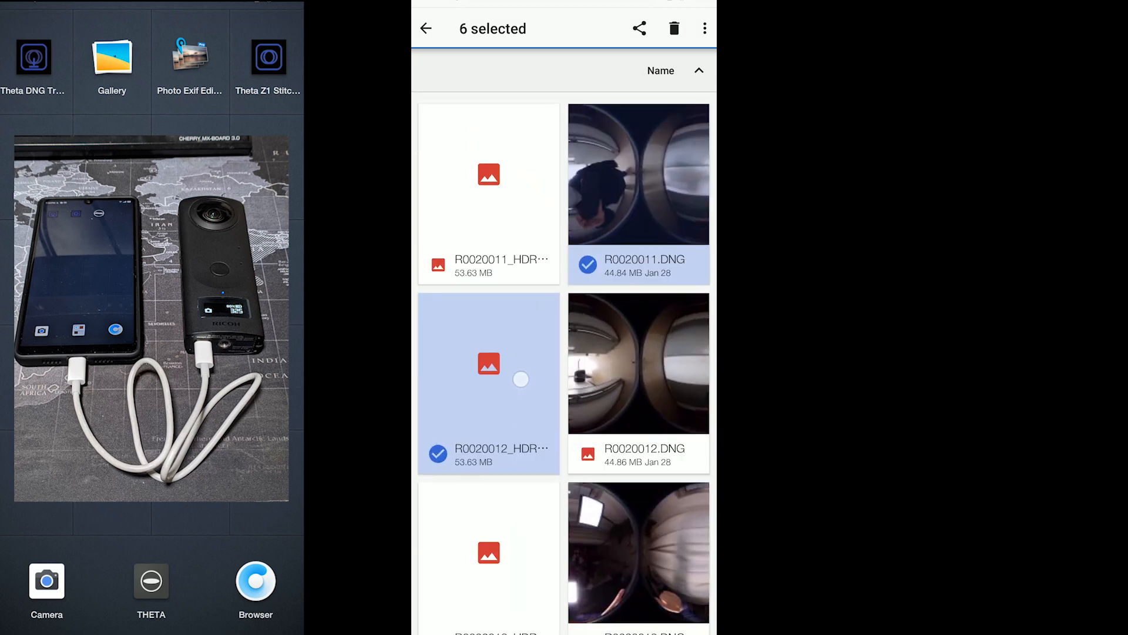
{"action": "left_click", "coordinate": [426, 28]}
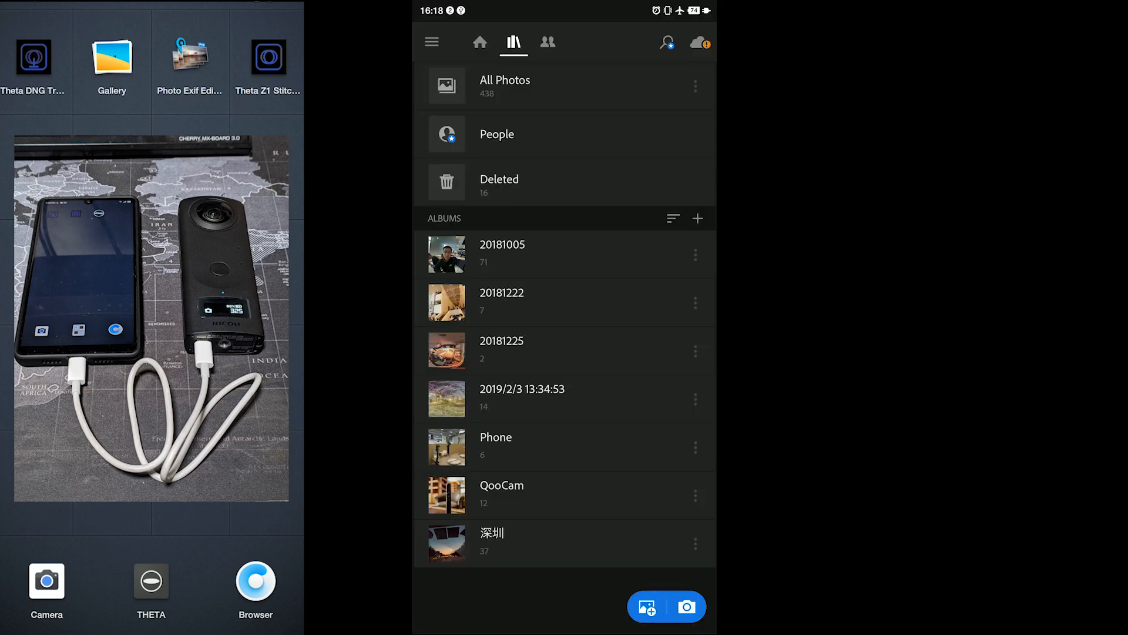
- Export the two selected fisheye shots from All Photos as largest-dimension JPGs at 100% quality
{"action": "left_click", "coordinate": [504, 85]}
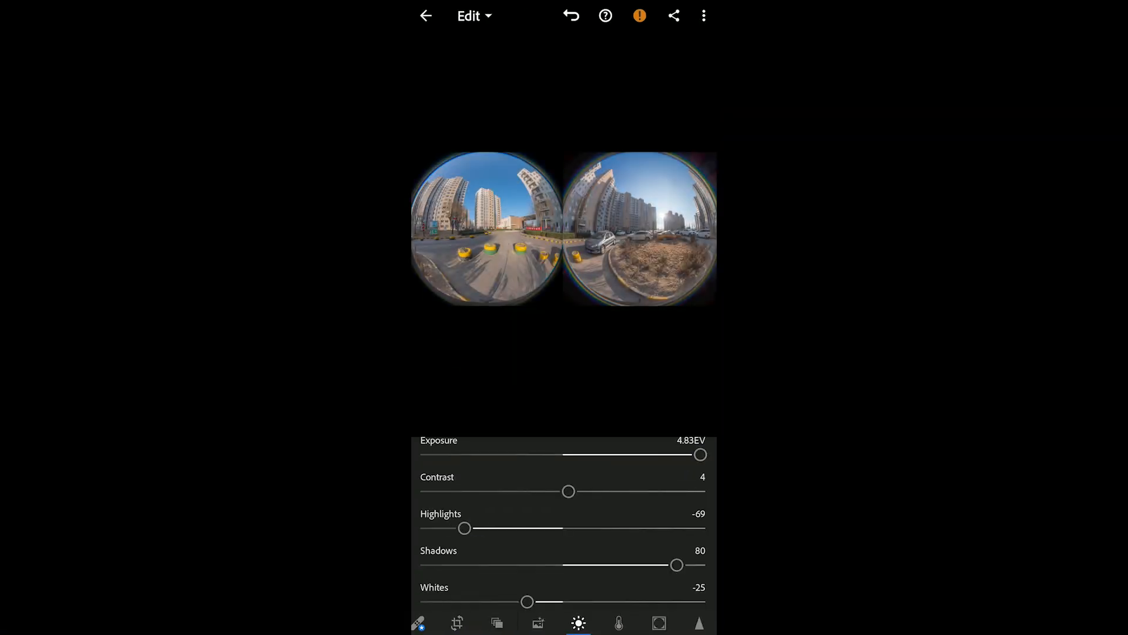
{"action": "left_click", "coordinate": [425, 15]}
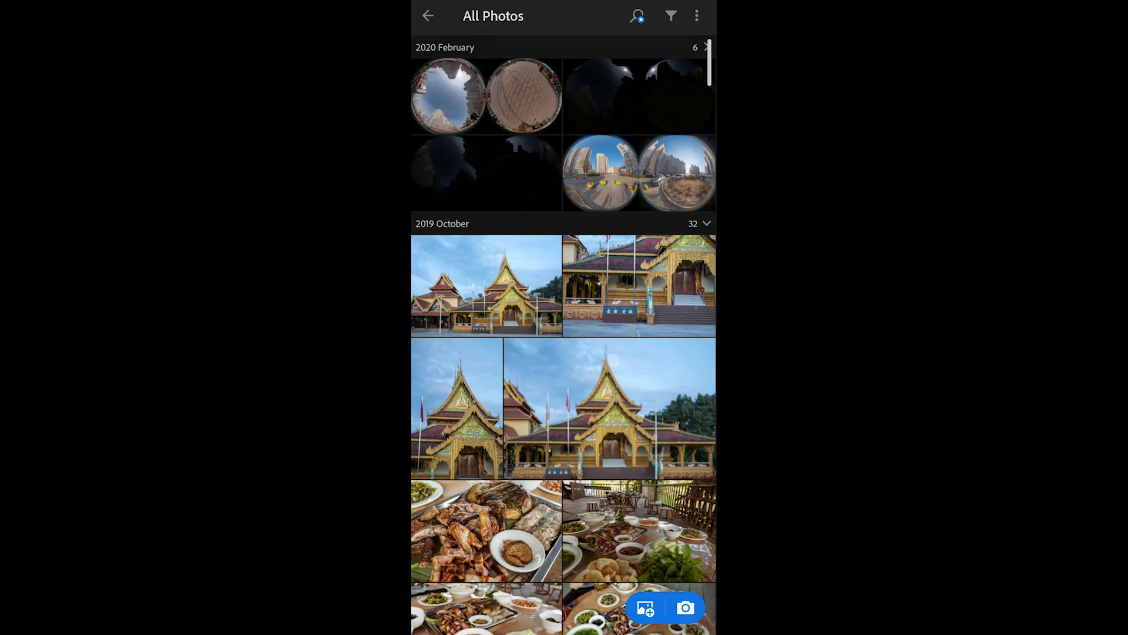
{"action": "left_click", "coordinate": [695, 15]}
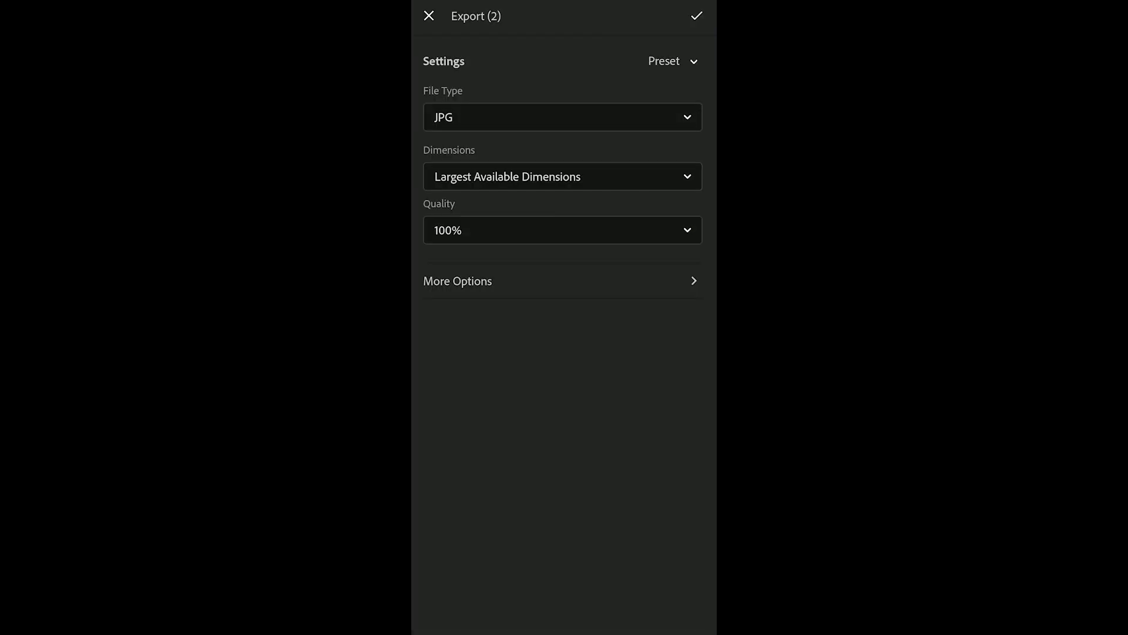
{"action": "left_click", "coordinate": [457, 281]}
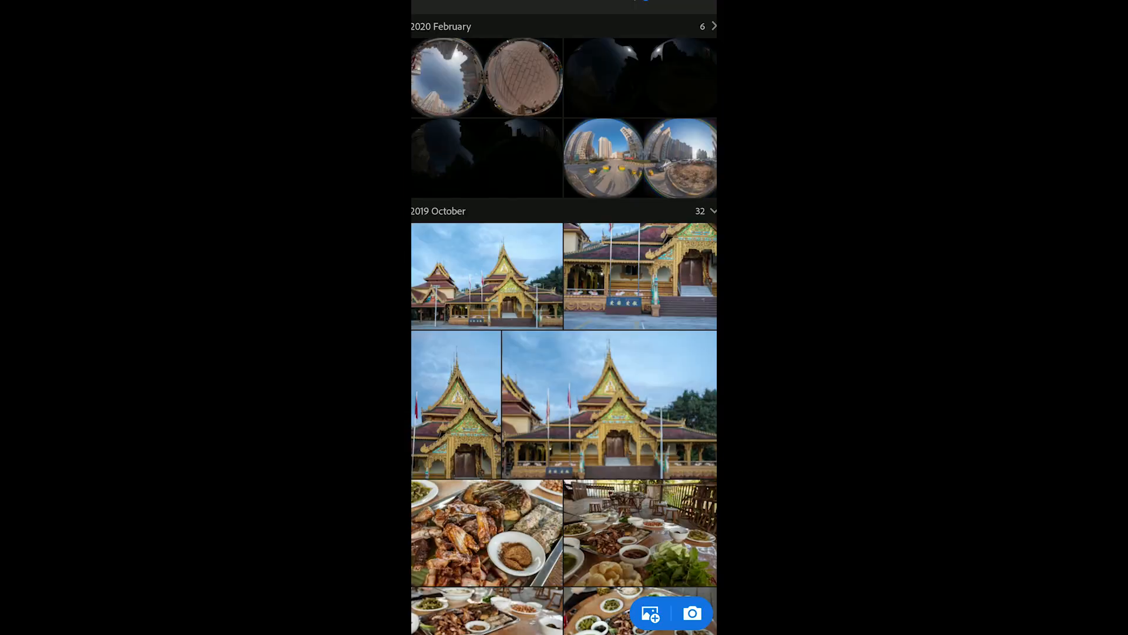
- Choose NORMAL per-image exif levelling in Batch Mode Select and confirm with OK
{"action": "left_click", "coordinate": [603, 157]}
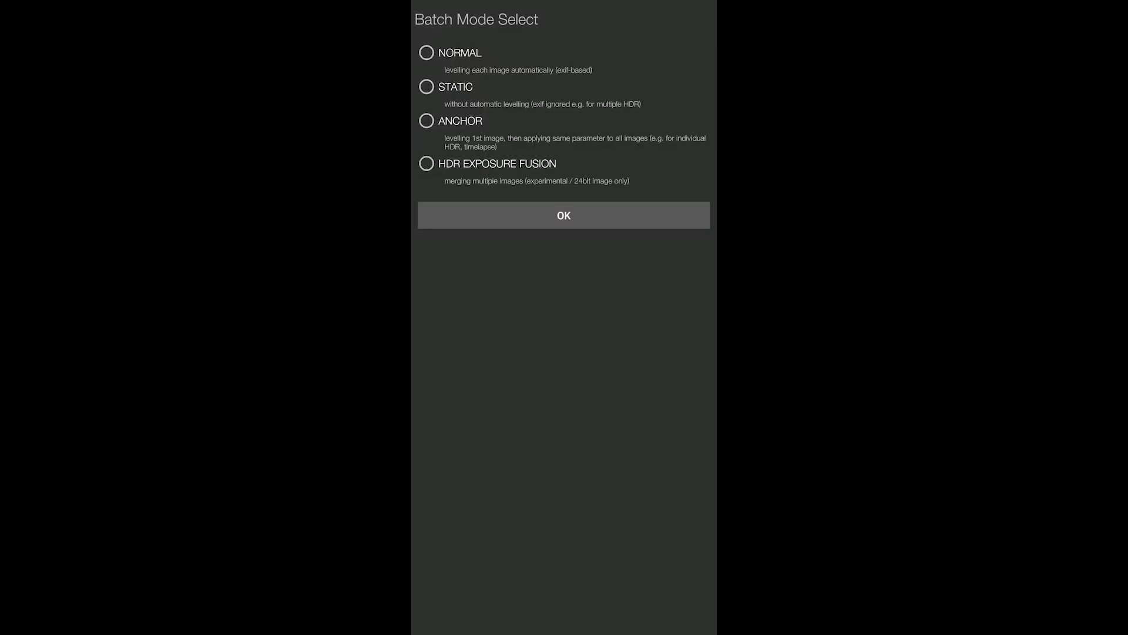
{"action": "left_click", "coordinate": [425, 53]}
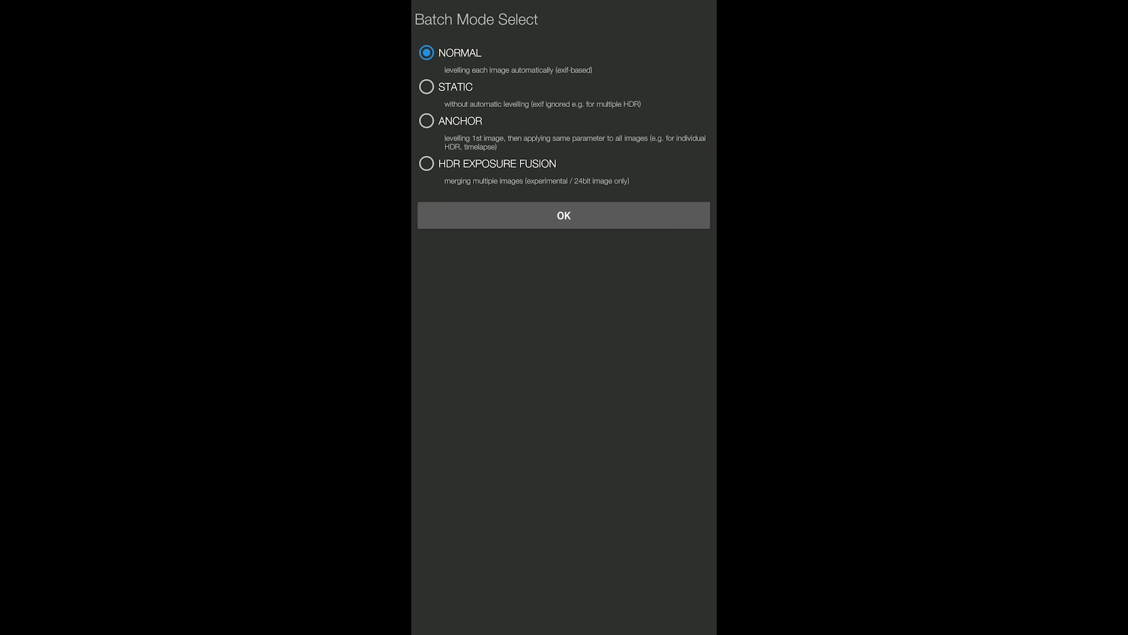
{"action": "left_click", "coordinate": [563, 215]}
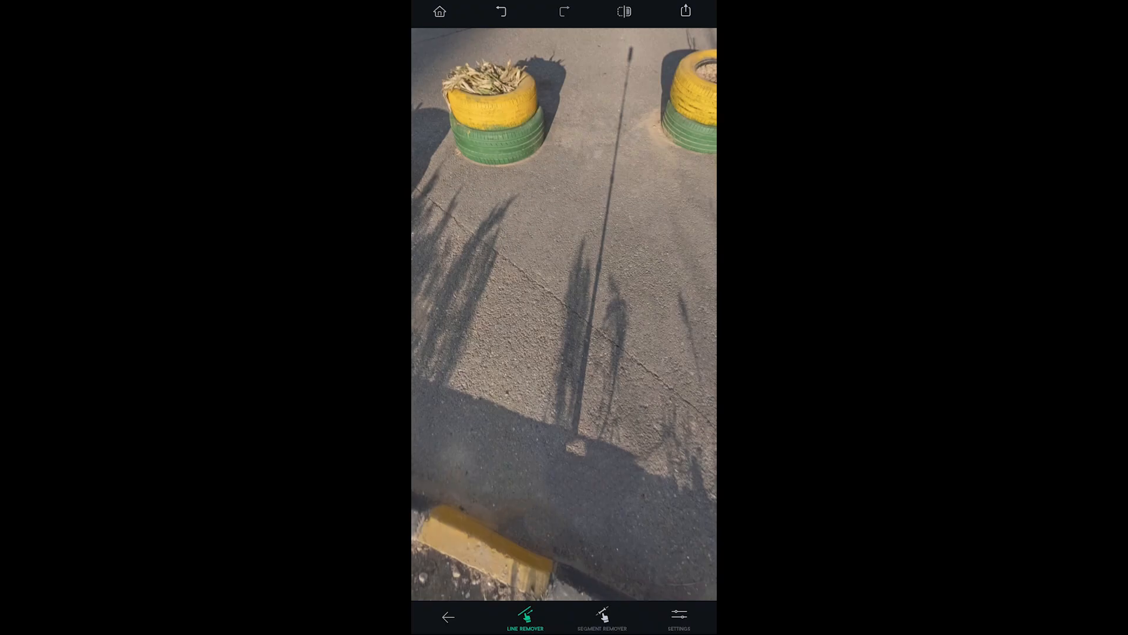
- Bring up the Export screen for the retouched 7296x3648 pavement image via the share icon
{"action": "left_click", "coordinate": [686, 12]}
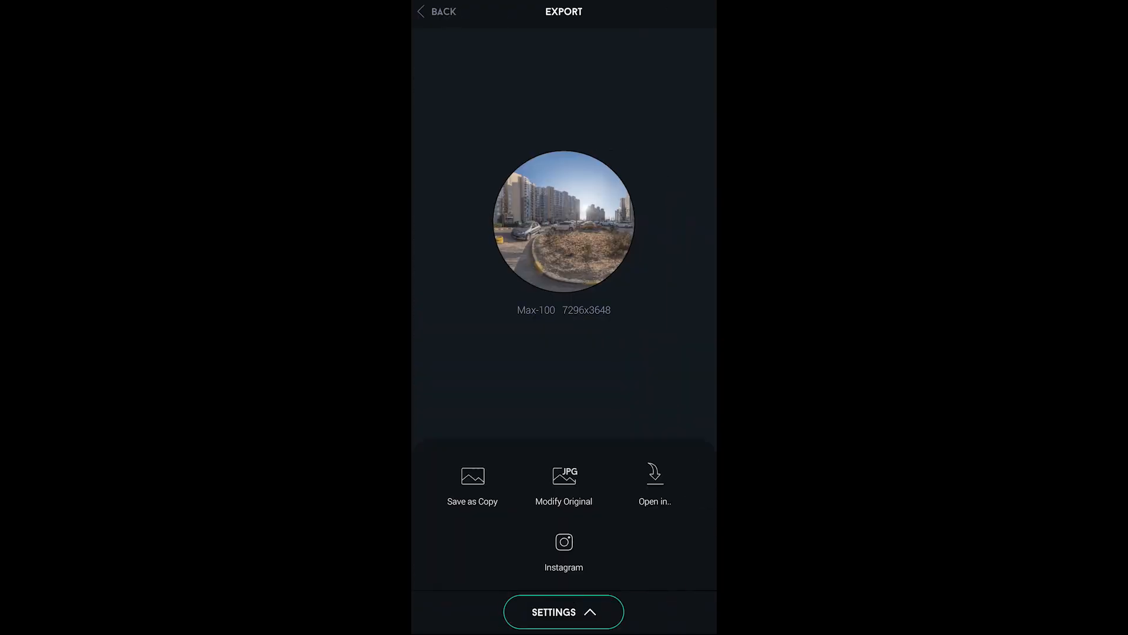
{"action": "left_click", "coordinate": [473, 482]}
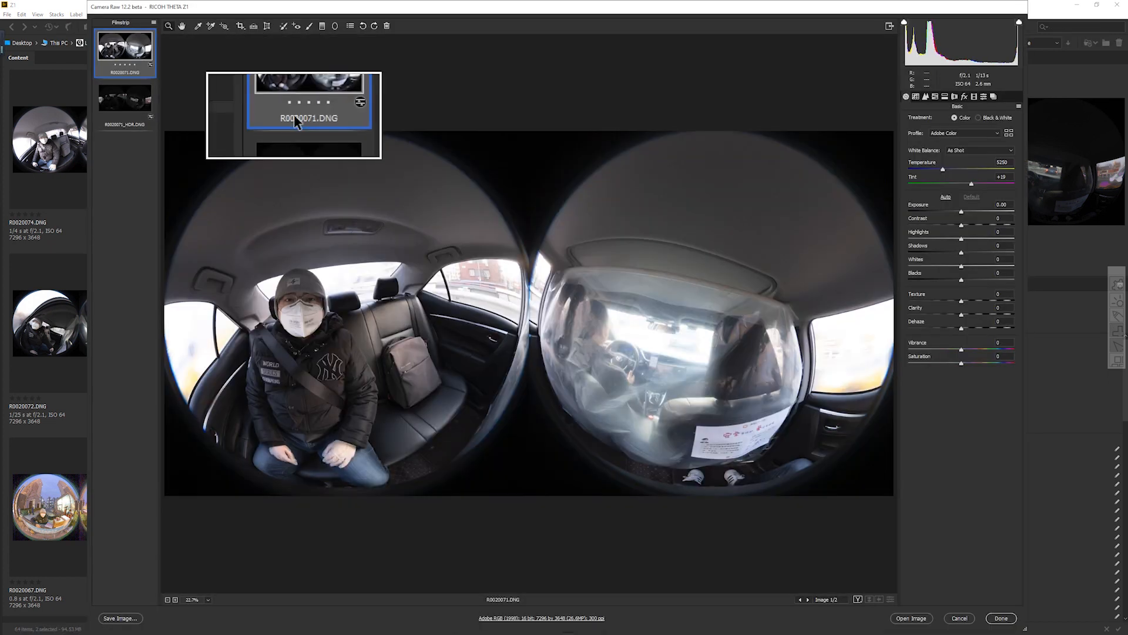
- Enable Remove Chromatic Aberration on R0020071.DNG in Lens Corrections and commit the Basic tone values
{"action": "left_click", "coordinate": [124, 99]}
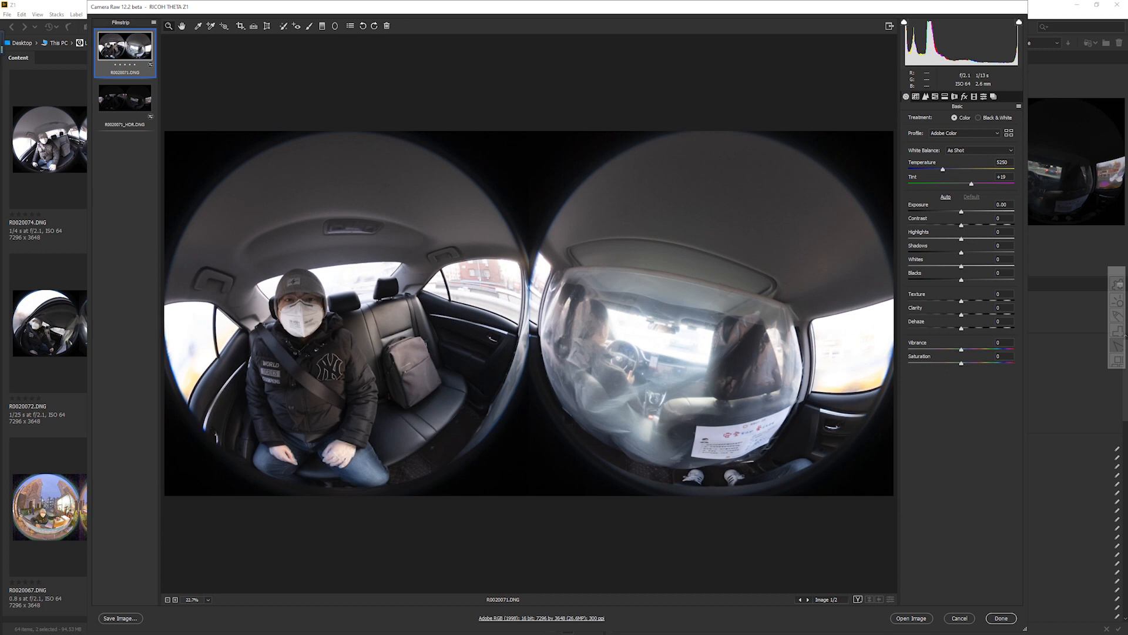
{"action": "left_click", "coordinate": [957, 97]}
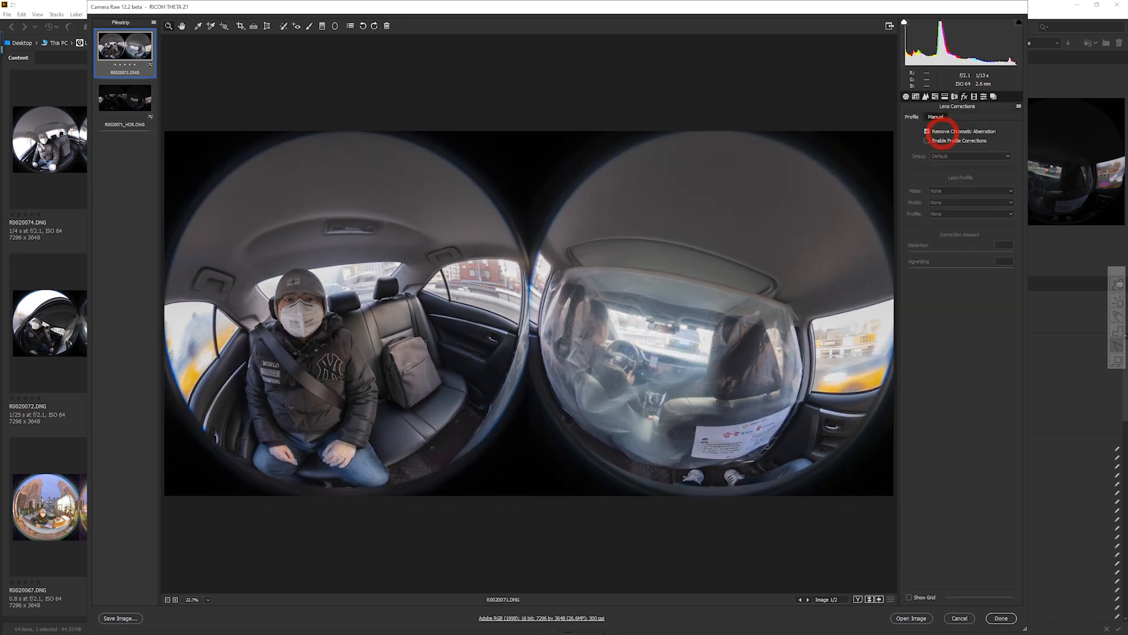
{"action": "left_click", "coordinate": [906, 96]}
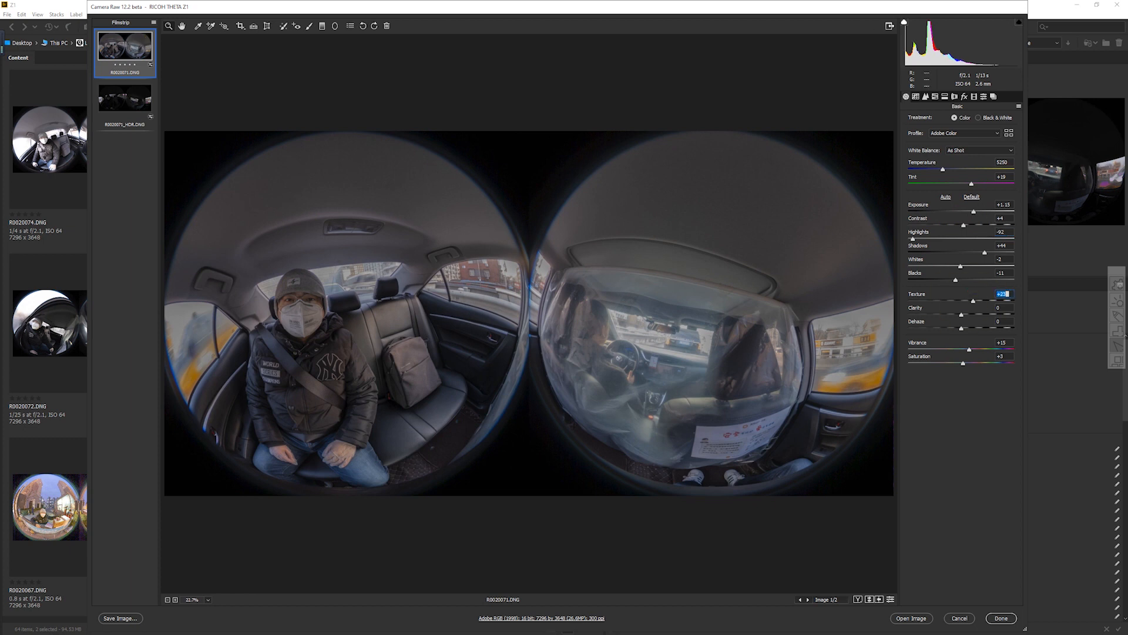
{"action": "left_click", "coordinate": [124, 99]}
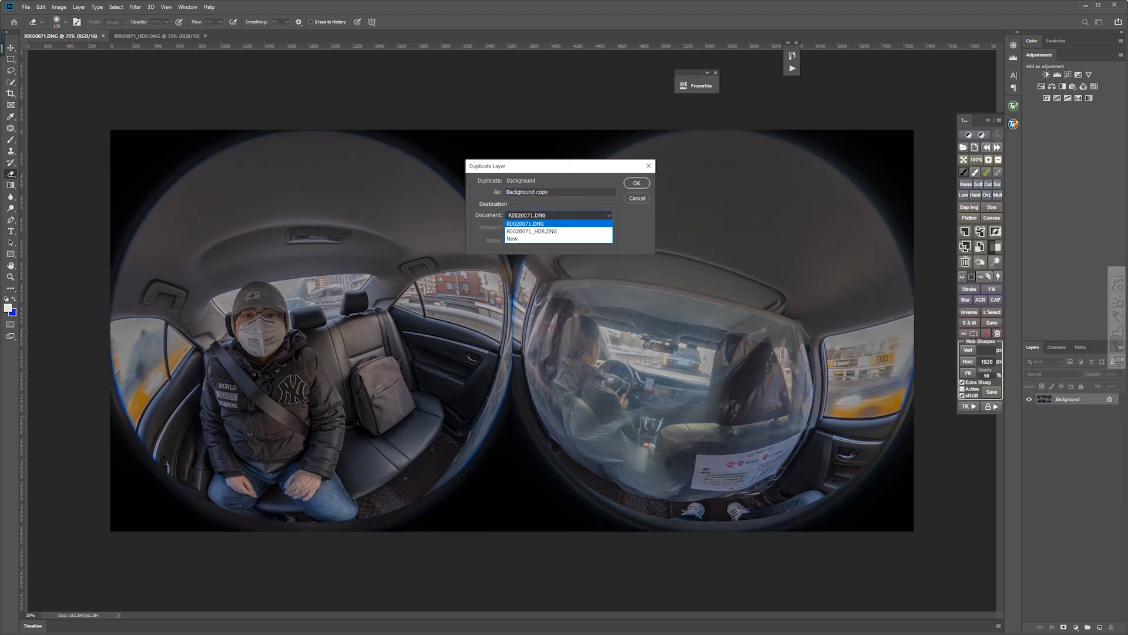
- Duplicate the regular layer into the HDR document, mask and flatten it, and save as R0020071_HDR.tif
{"action": "left_click", "coordinate": [636, 183]}
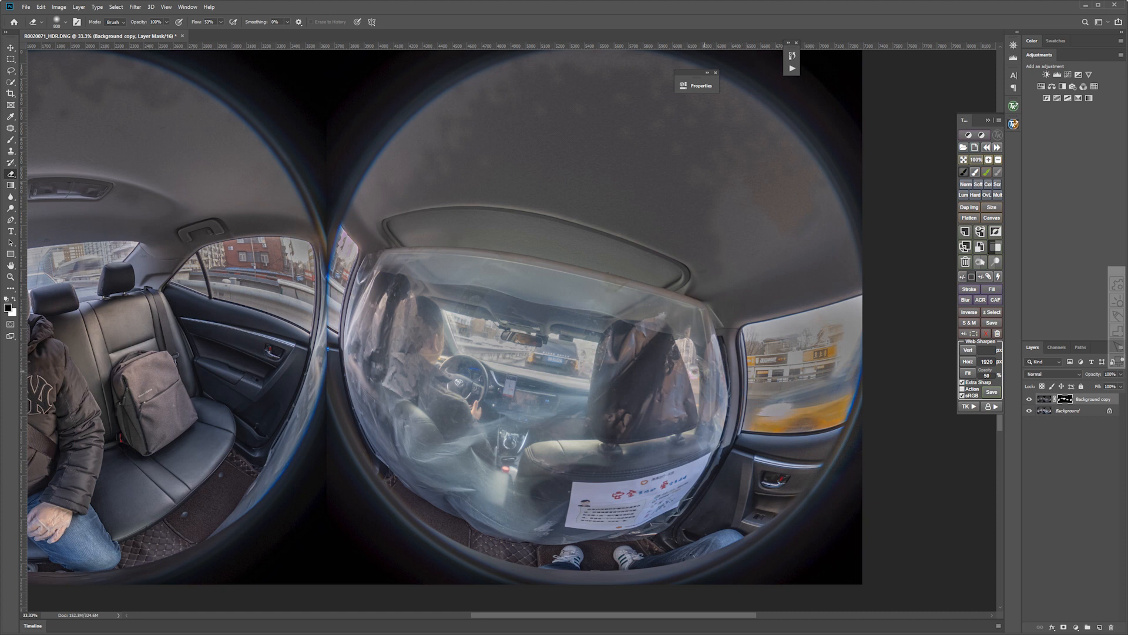
{"action": "key", "text": "ctrl+m"}
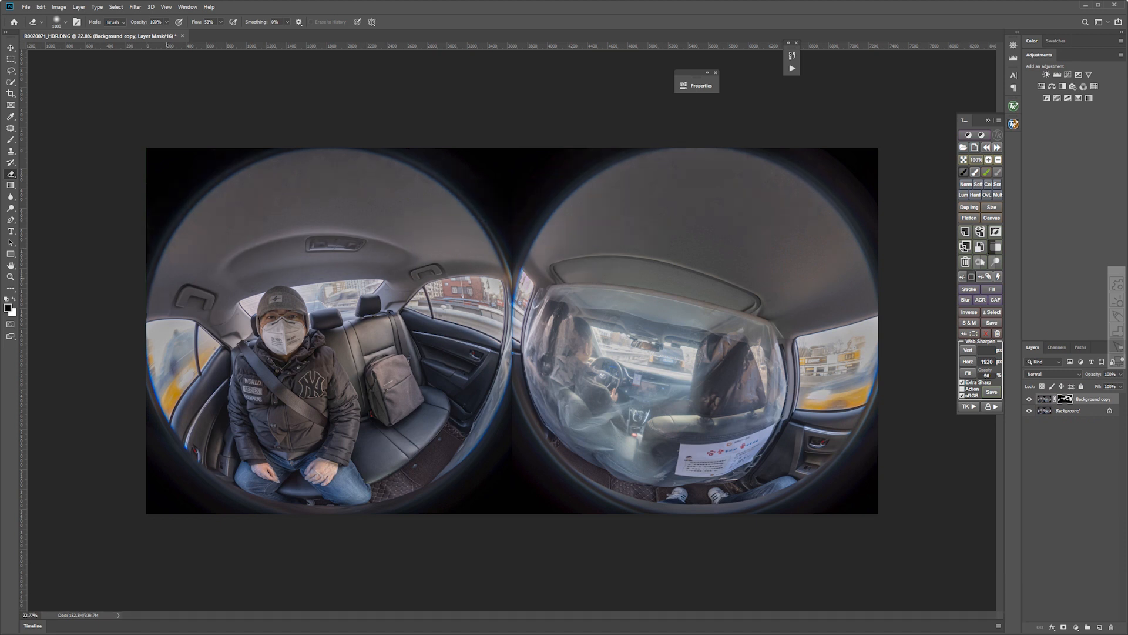
{"action": "key", "text": "Ctrl+E"}
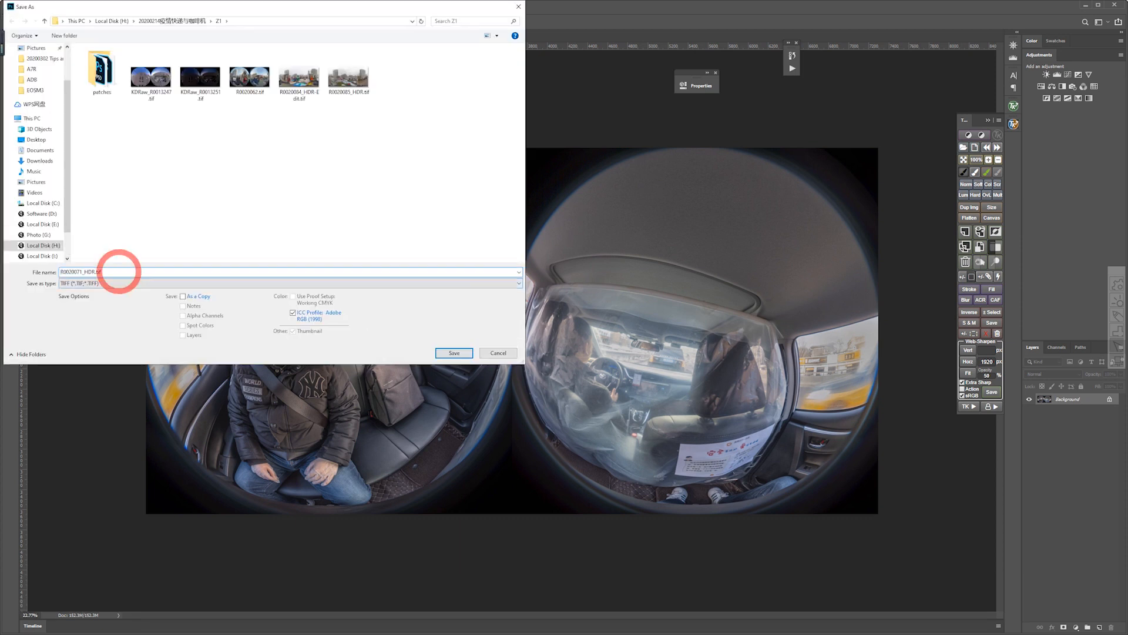
{"action": "left_click", "coordinate": [453, 352]}
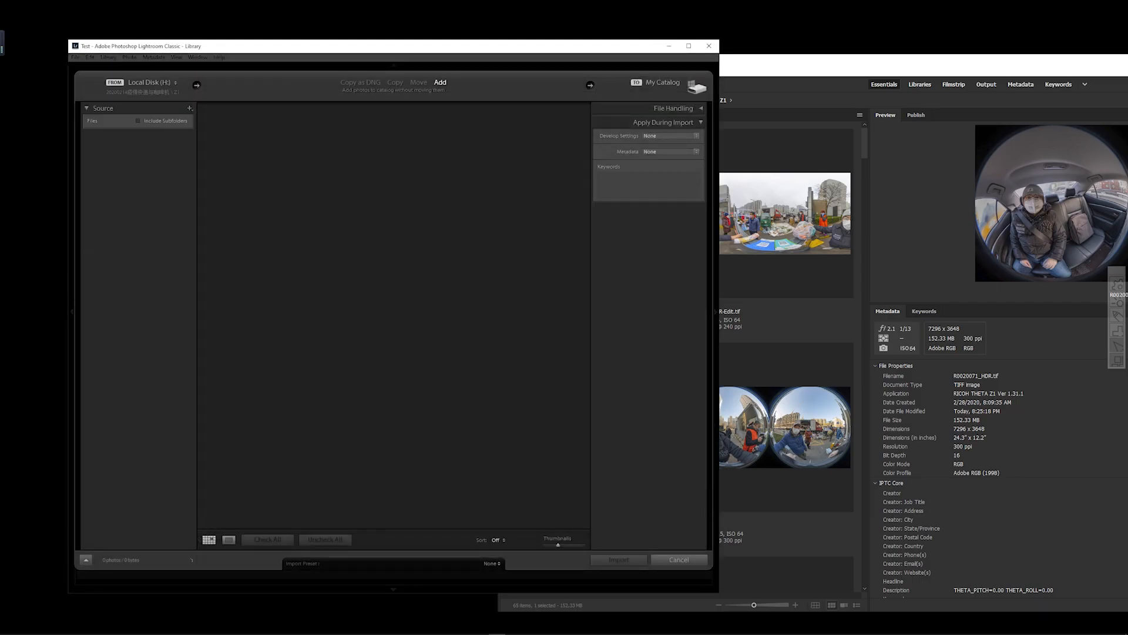
- Import R0020071_HDR.tif and send it to RICOH THETA Stitcher via Edit In
{"action": "left_click", "coordinate": [679, 560]}
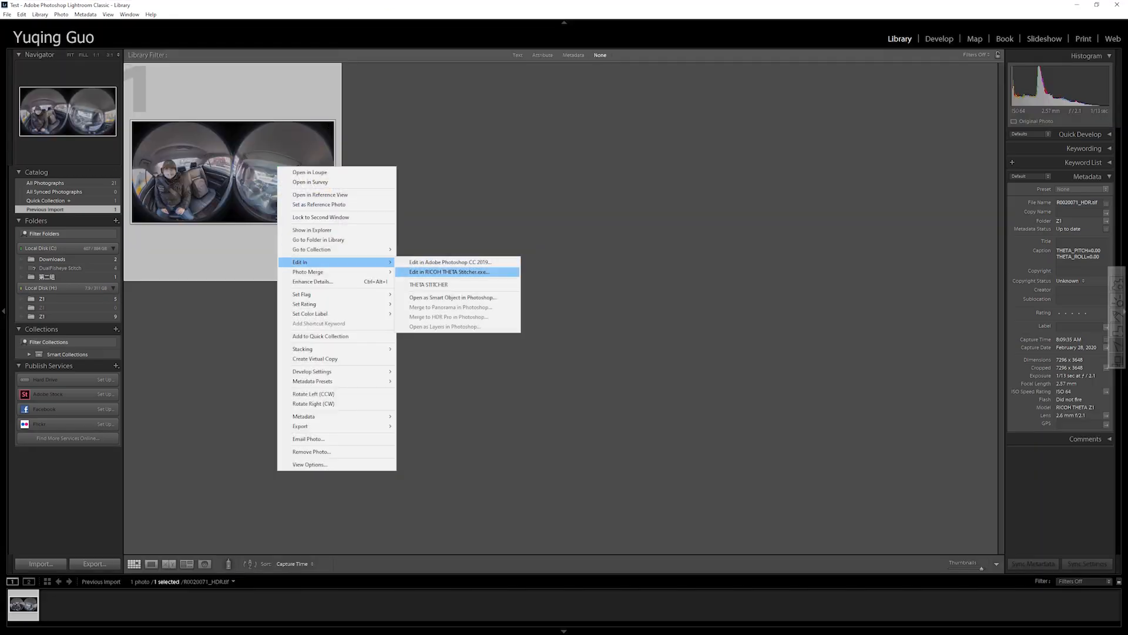
{"action": "left_click", "coordinate": [448, 272]}
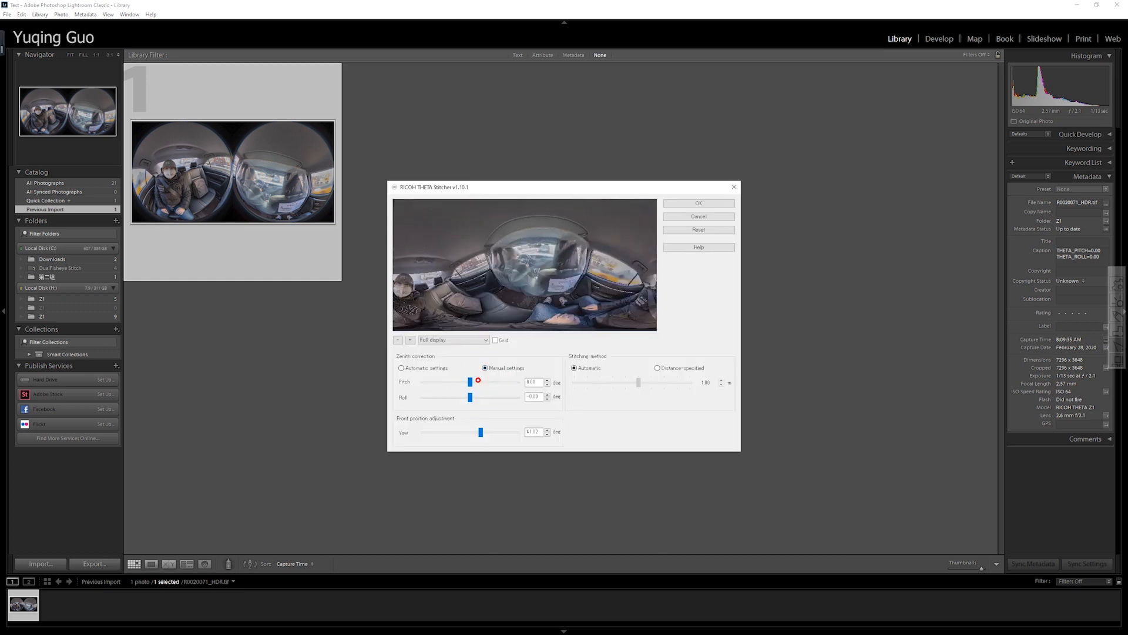
- Level the pitch, rotate yaw to centre the passenger, and accept the stitch settings
{"action": "left_click_drag", "start_coordinate": [470, 382], "coordinate": [476, 382]}
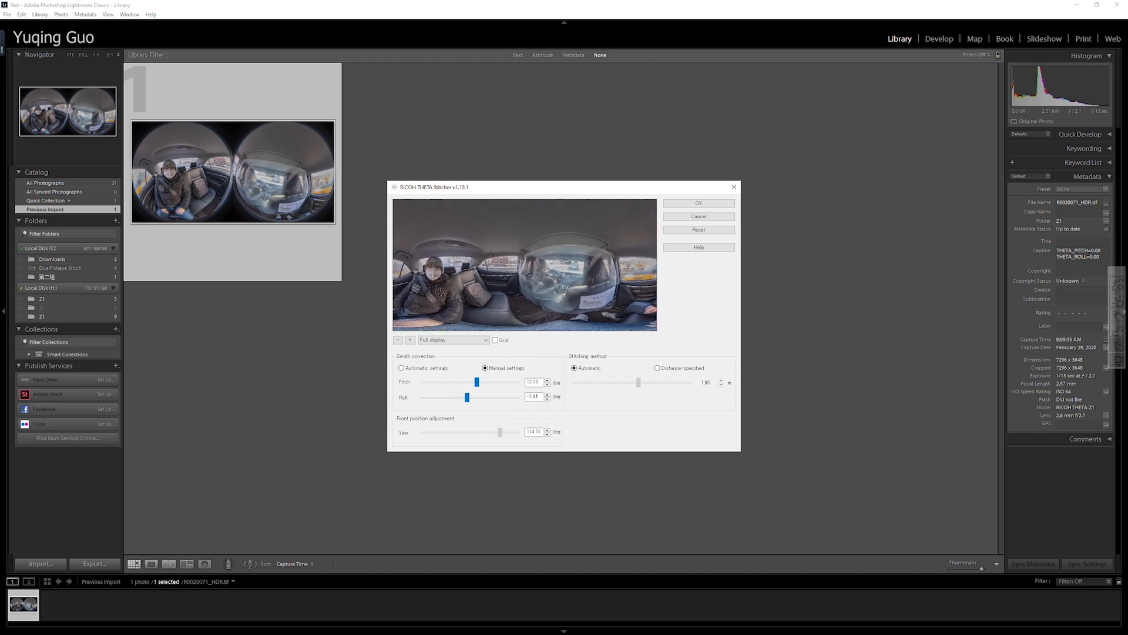
{"action": "left_click_drag", "start_coordinate": [500, 432], "coordinate": [431, 431]}
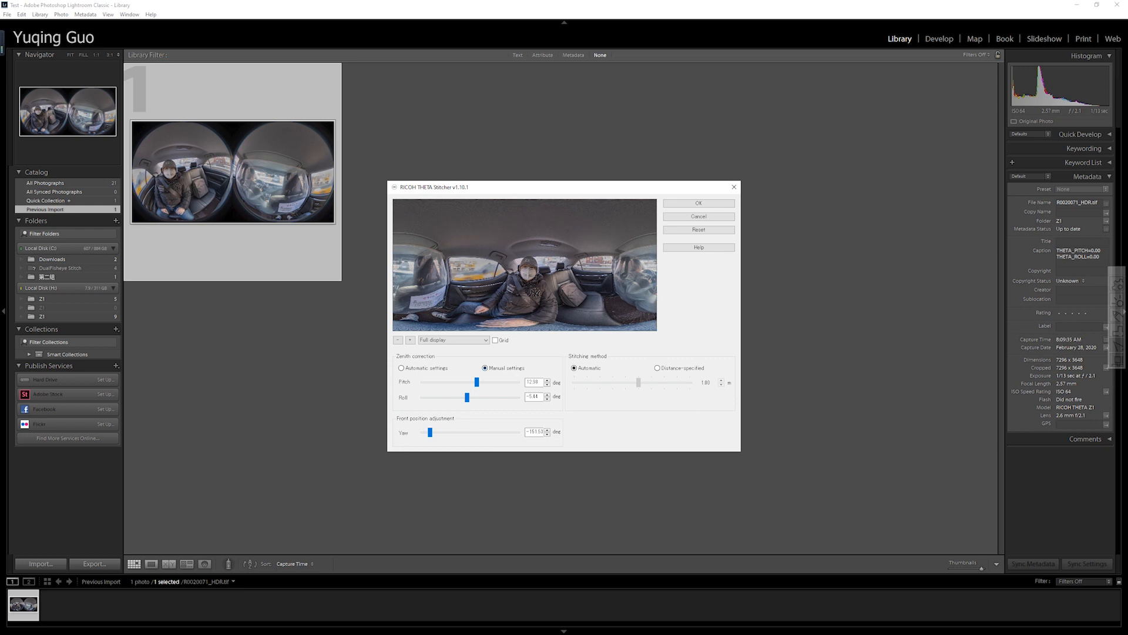
{"action": "left_click", "coordinate": [697, 203]}
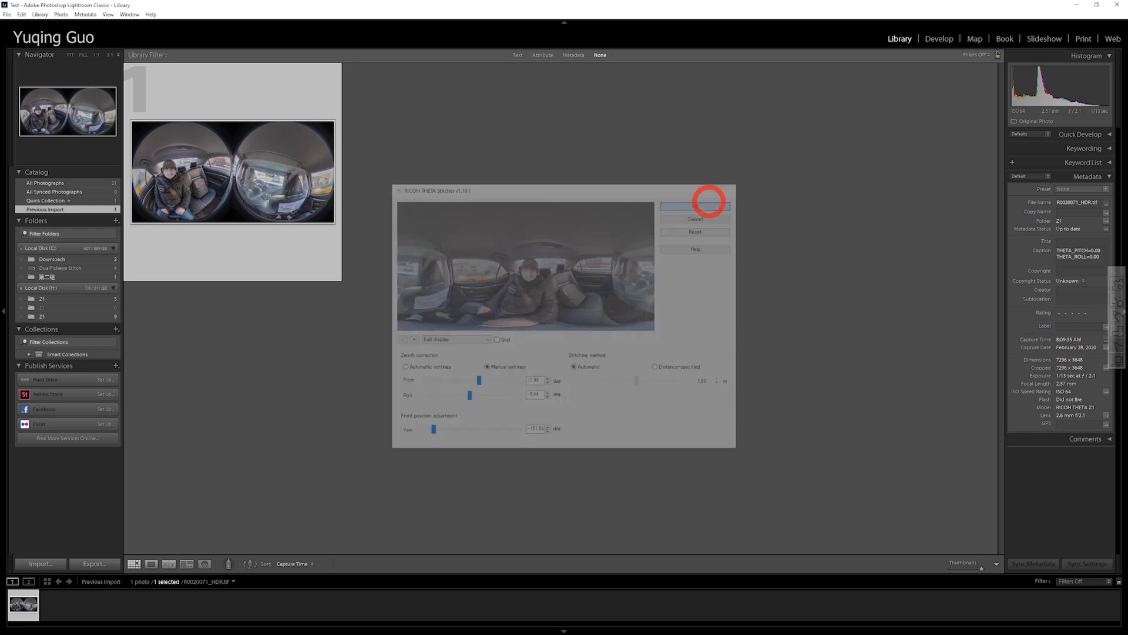
{"action": "left_click", "coordinate": [695, 207]}
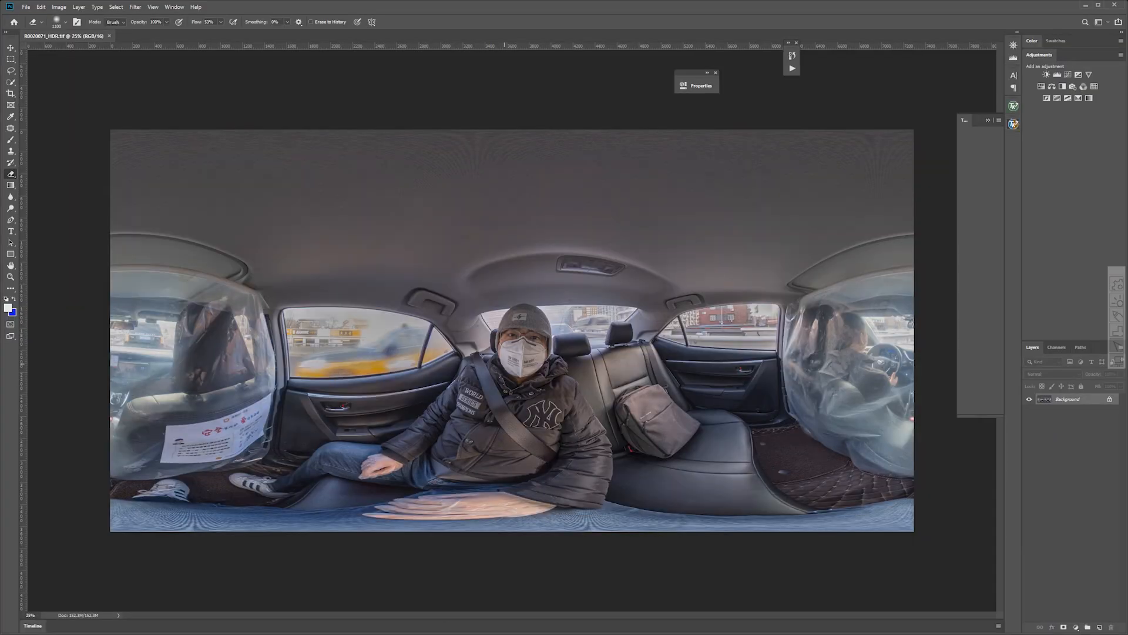
- Zoom in and pan with H to inspect the passenger side of the stitched panorama
{"action": "key", "text": "h"}
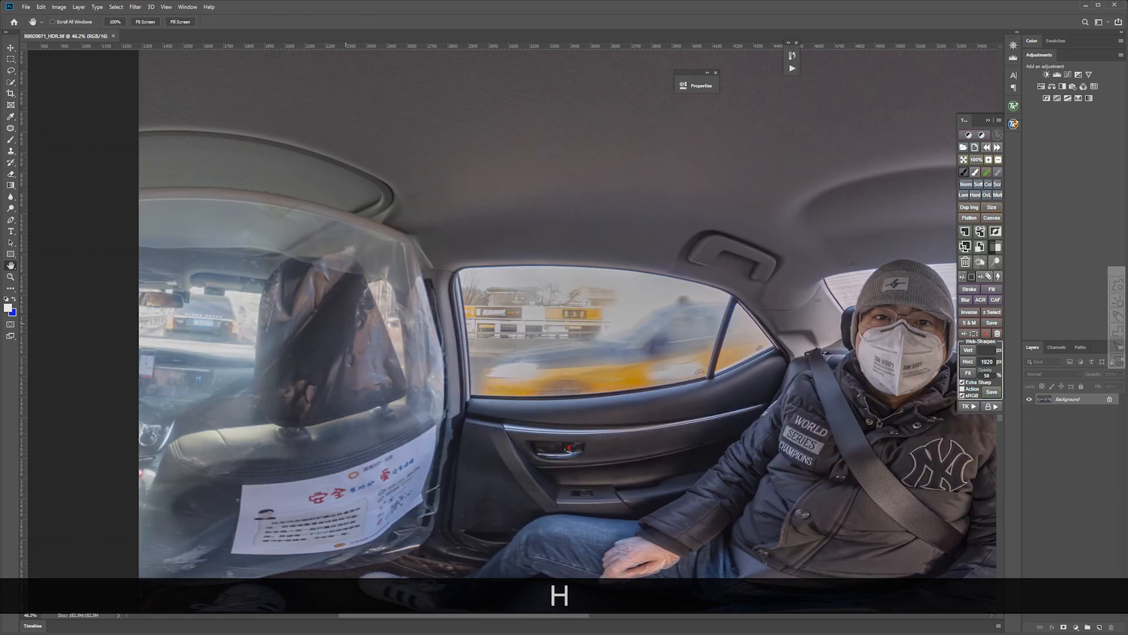